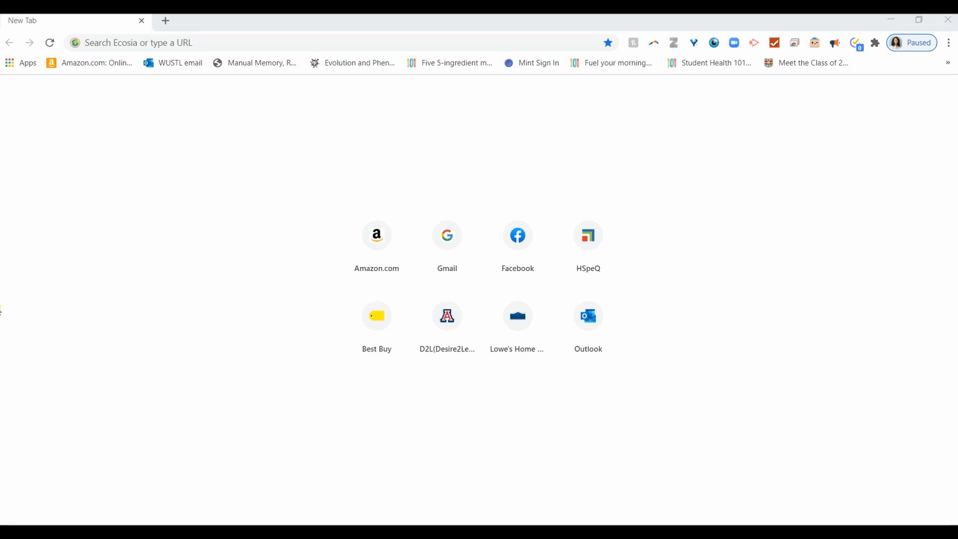
{"action": "mouse_move", "coordinate": [222, 47]}
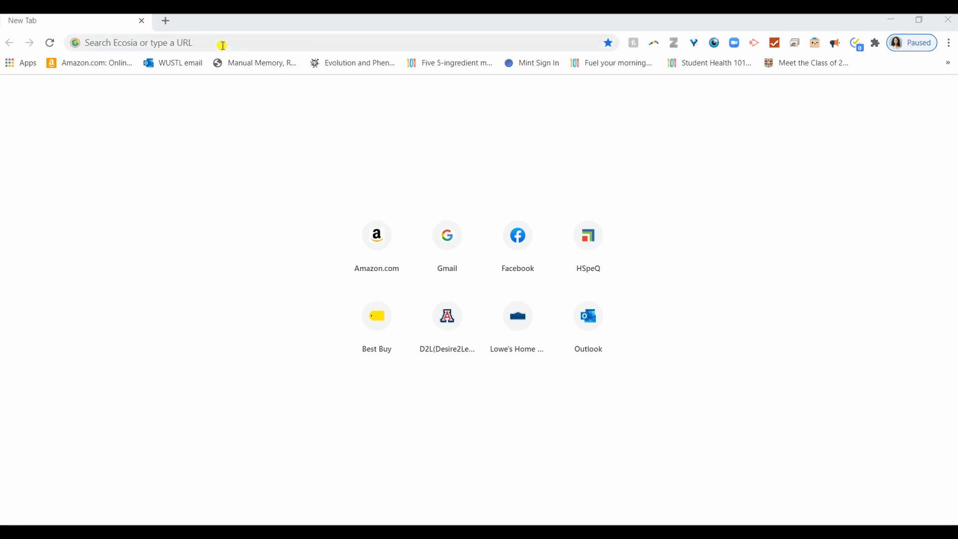
Navigate the new tab to idcubes.com and reach the IDCube Lite page.
{"action": "type", "text": "idcubes.com/idcube-lite"}
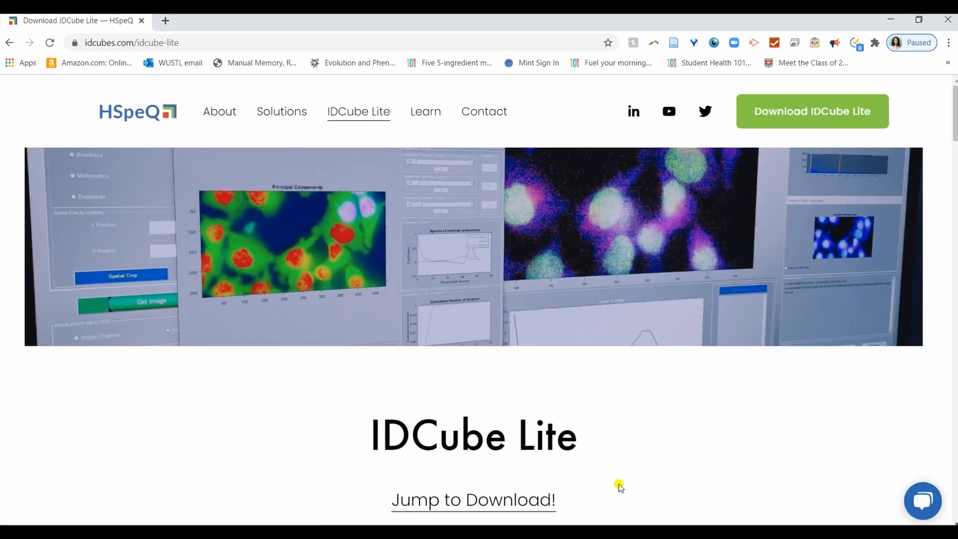
{"action": "mouse_move", "coordinate": [519, 509]}
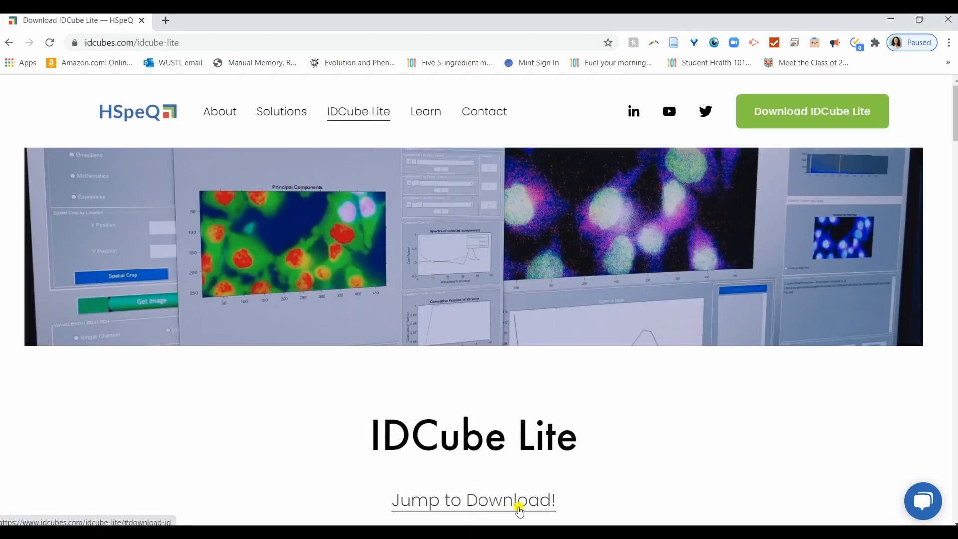
{"action": "mouse_move", "coordinate": [806, 98]}
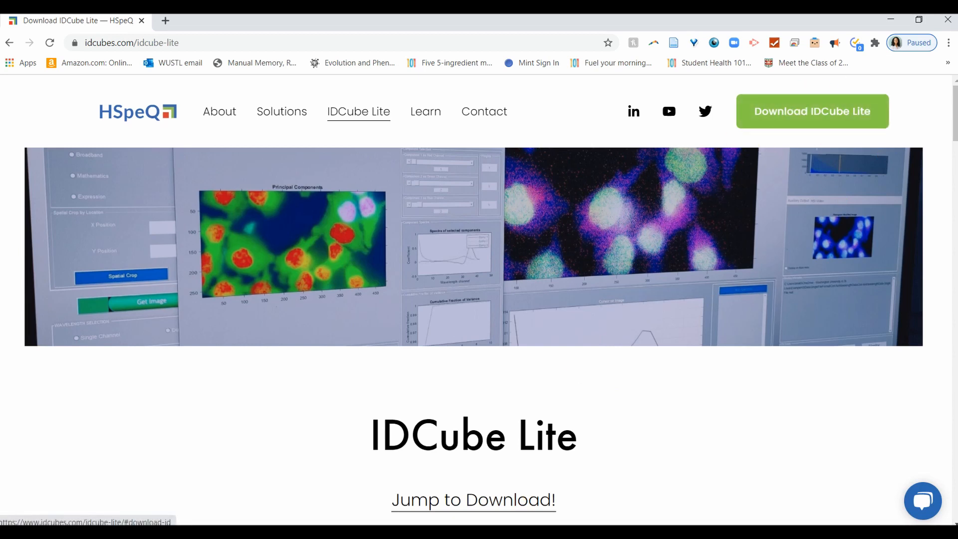
Jump down to the IDCube Lite download form with name, email, company and research fields.
{"action": "left_click", "coordinate": [473, 499]}
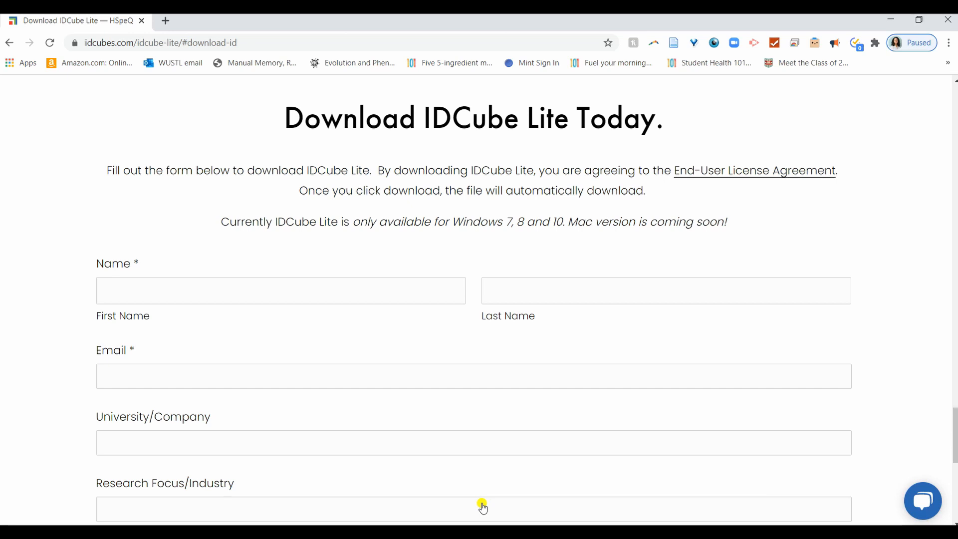
{"action": "mouse_move", "coordinate": [830, 156]}
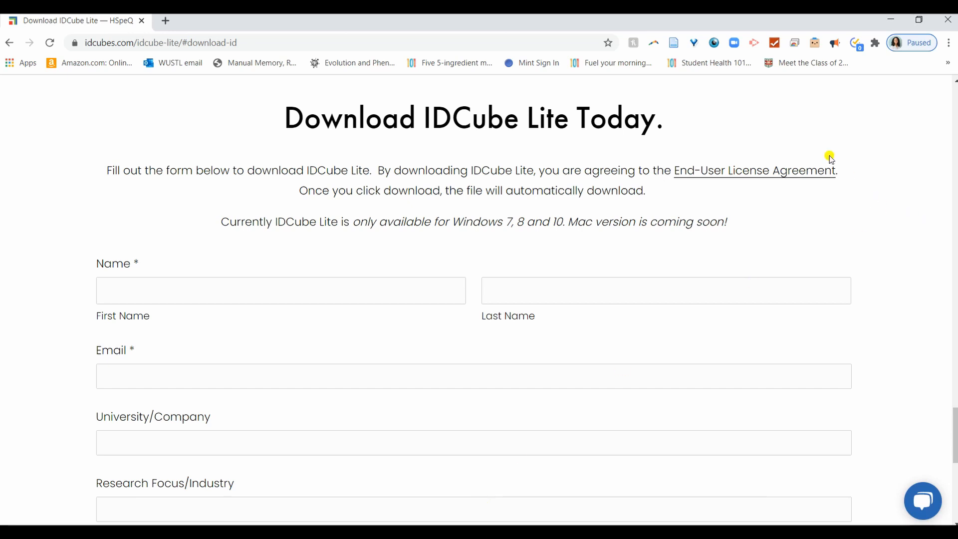
{"action": "mouse_move", "coordinate": [739, 177]}
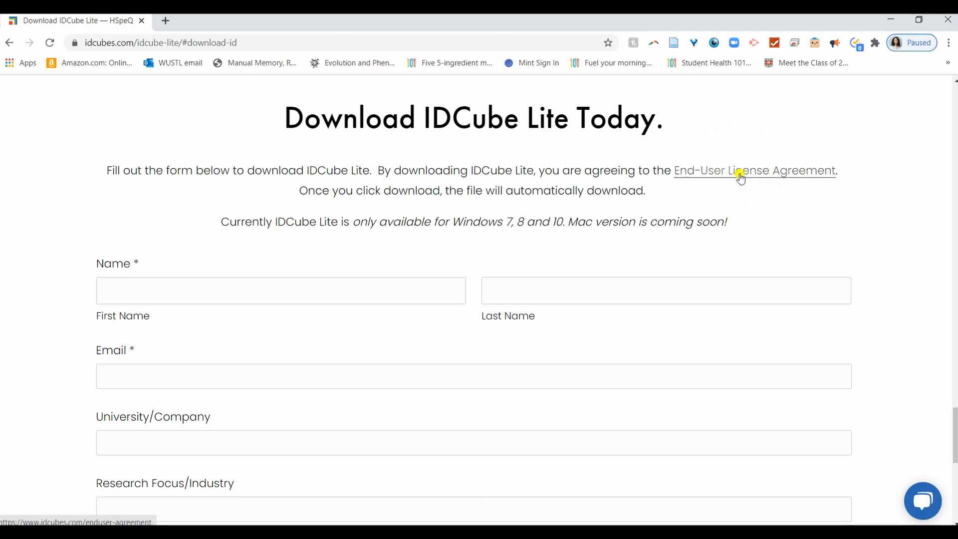
{"action": "mouse_move", "coordinate": [878, 213]}
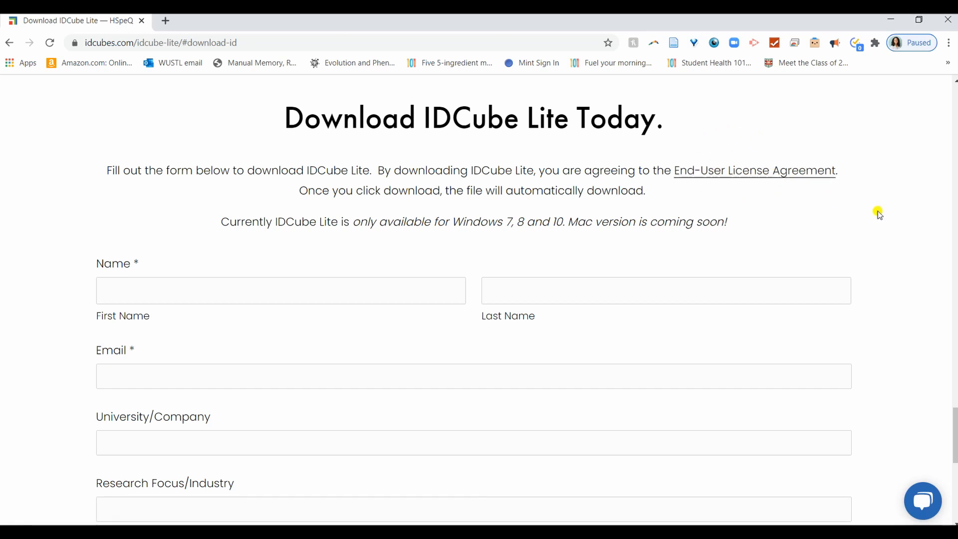
{"action": "scroll", "scroll_direction": "down", "scroll_amount": 3}
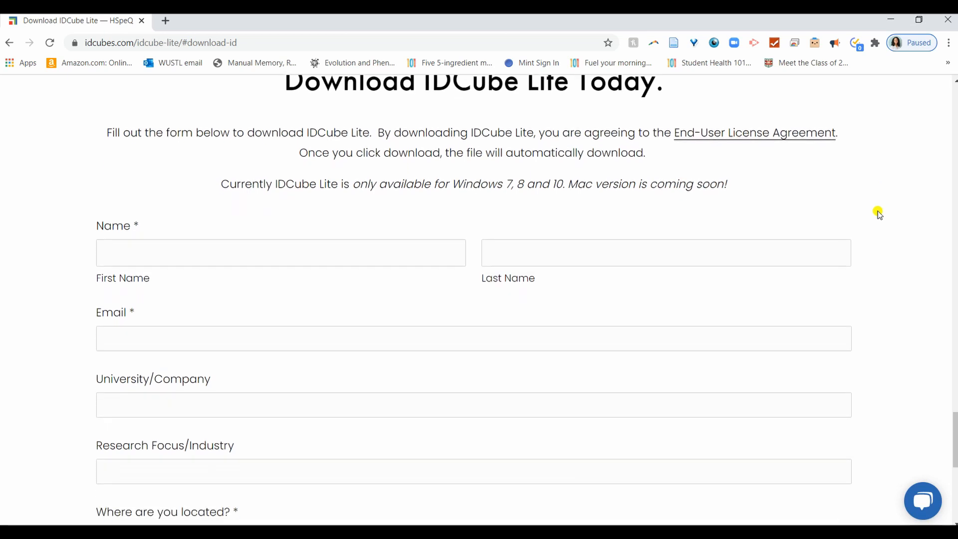
{"action": "scroll", "scroll_direction": "down", "scroll_amount": 3}
{"action": "type", "text": "hsi imaging"}
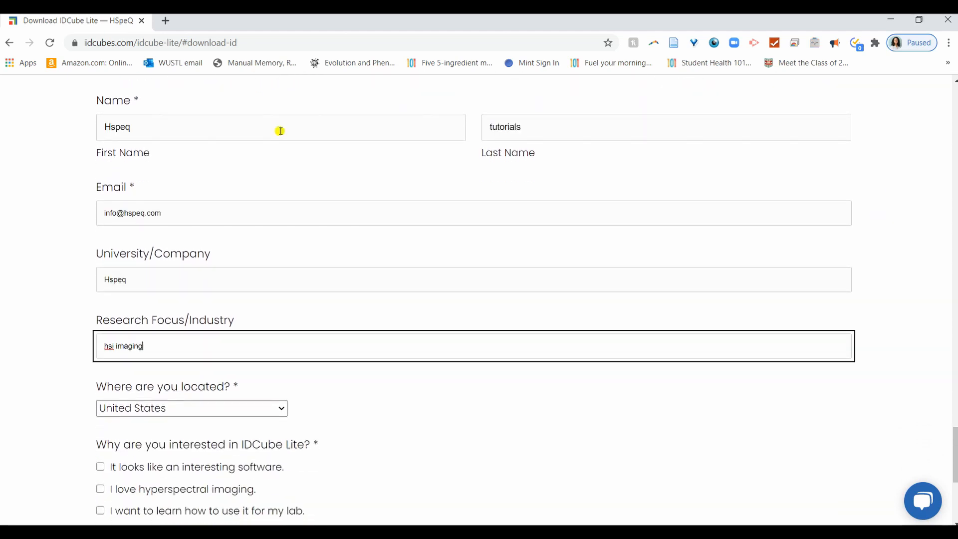
{"action": "scroll", "scroll_direction": "down", "scroll_amount": 3}
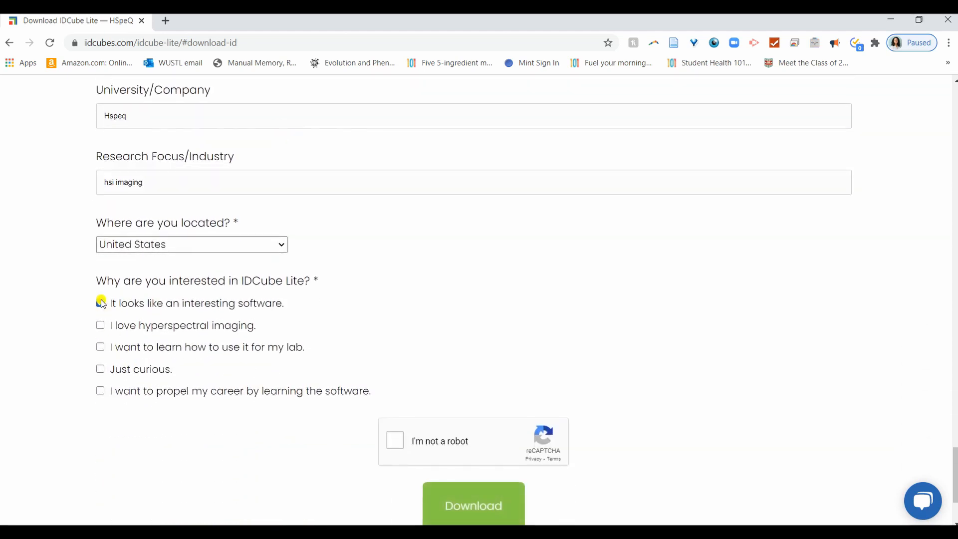
Tick the reasons for interest, including career, and pass the reCAPTCHA robot check.
{"action": "left_click", "coordinate": [100, 346]}
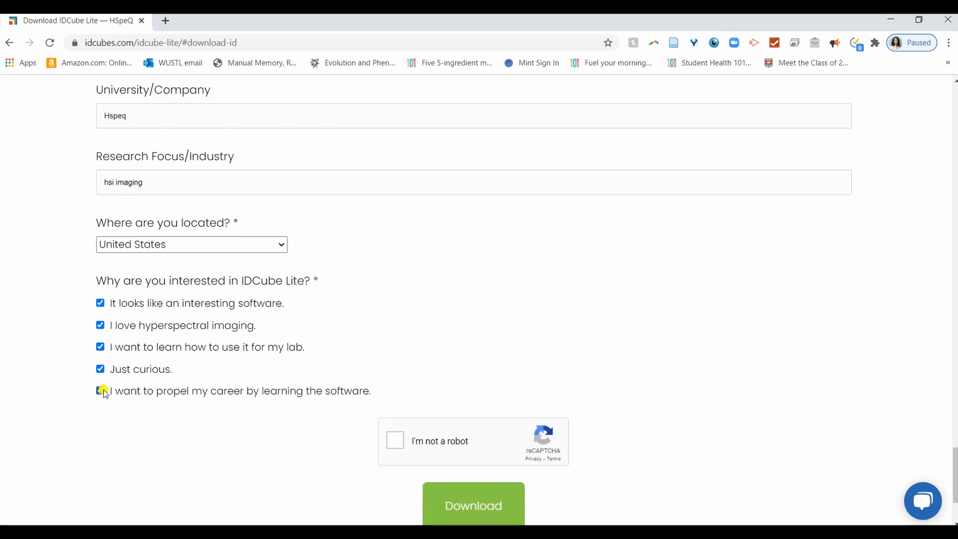
{"action": "left_click", "coordinate": [100, 390]}
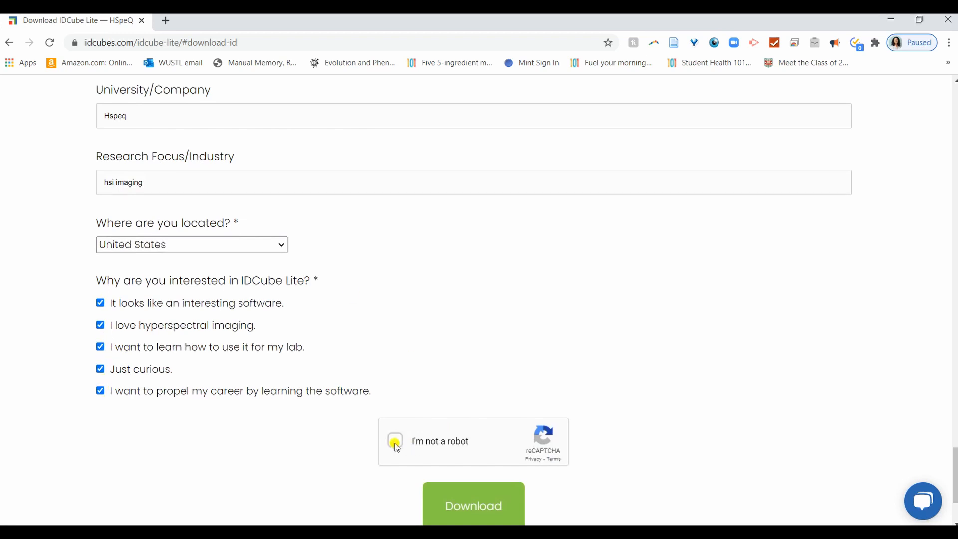
{"action": "left_click", "coordinate": [396, 440]}
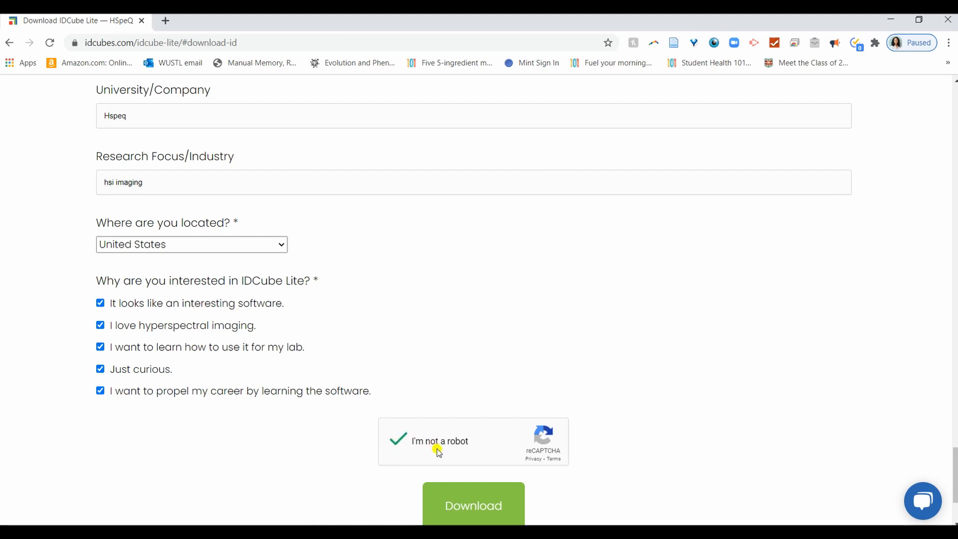
{"action": "mouse_move", "coordinate": [473, 495]}
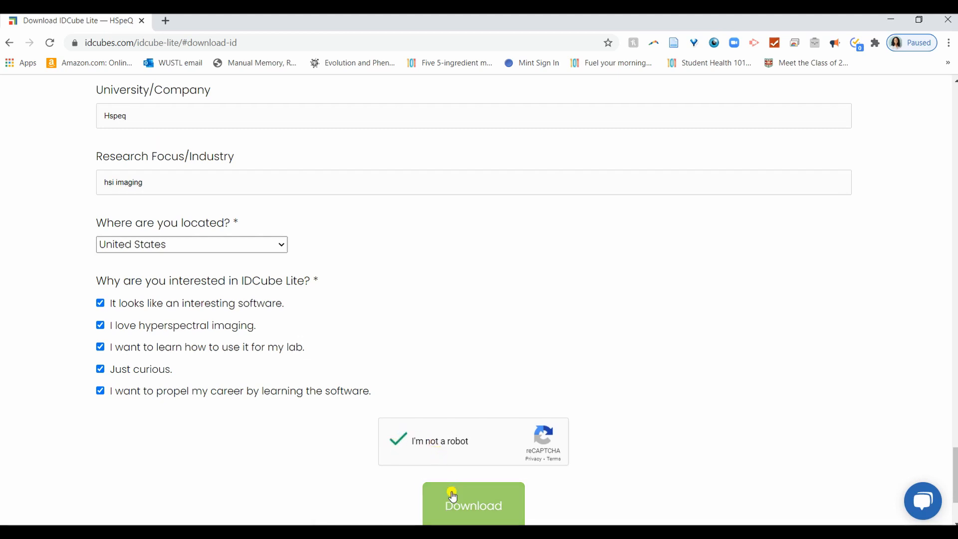
Submit the form so IDCubeLiteFull_v1.1.zip starts downloading.
{"action": "left_click", "coordinate": [473, 504]}
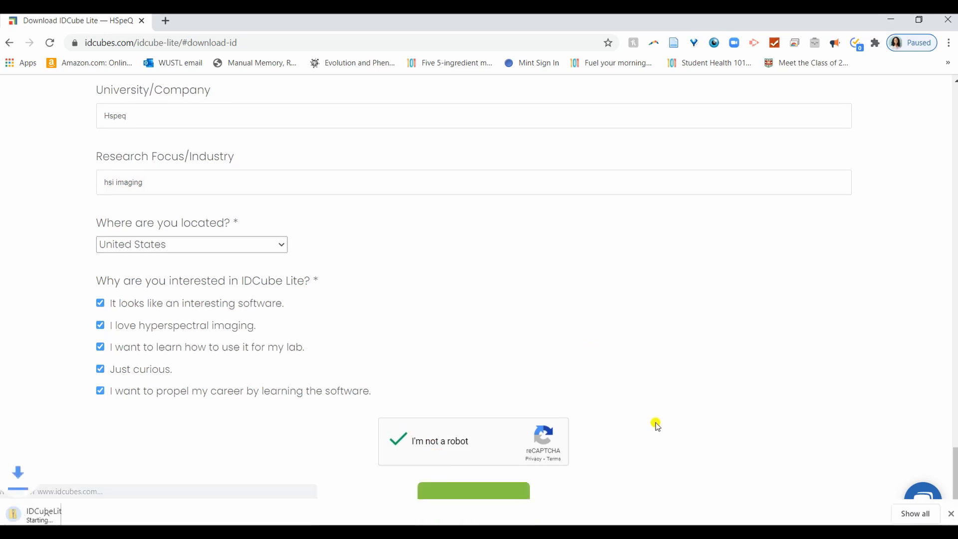
{"action": "left_click", "coordinate": [473, 490]}
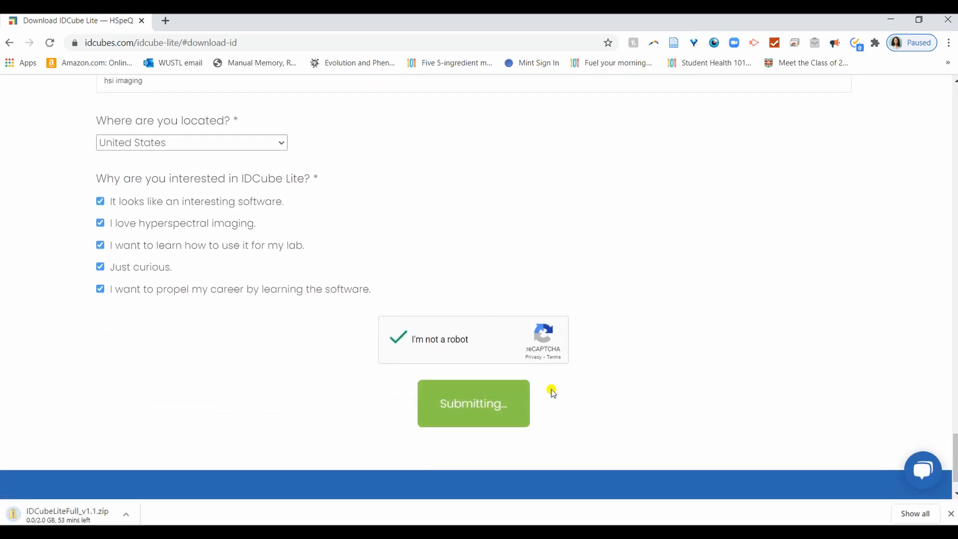
{"action": "mouse_move", "coordinate": [58, 516]}
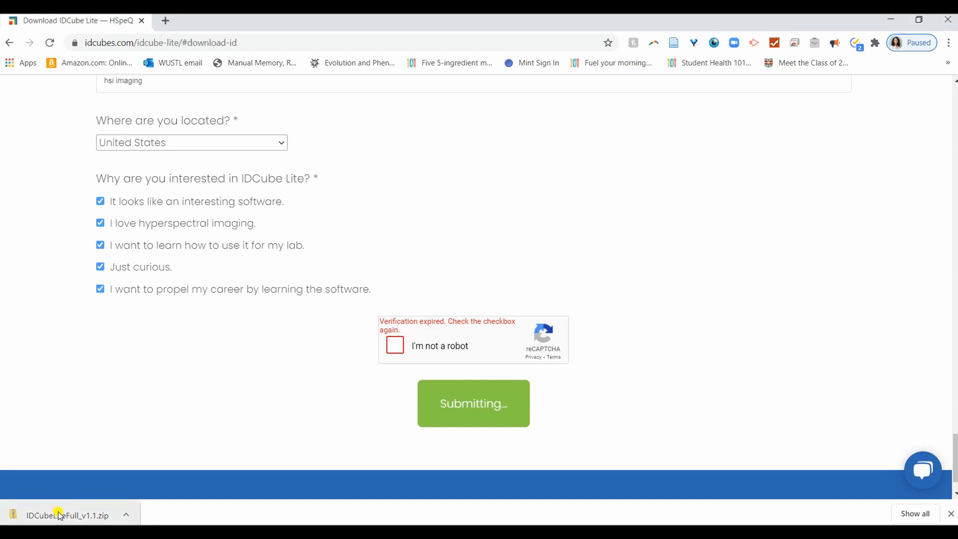
Extract the whole IDCubeLiteFull_v1.1.zip archive into the Downloads folder.
{"action": "left_click", "coordinate": [60, 515]}
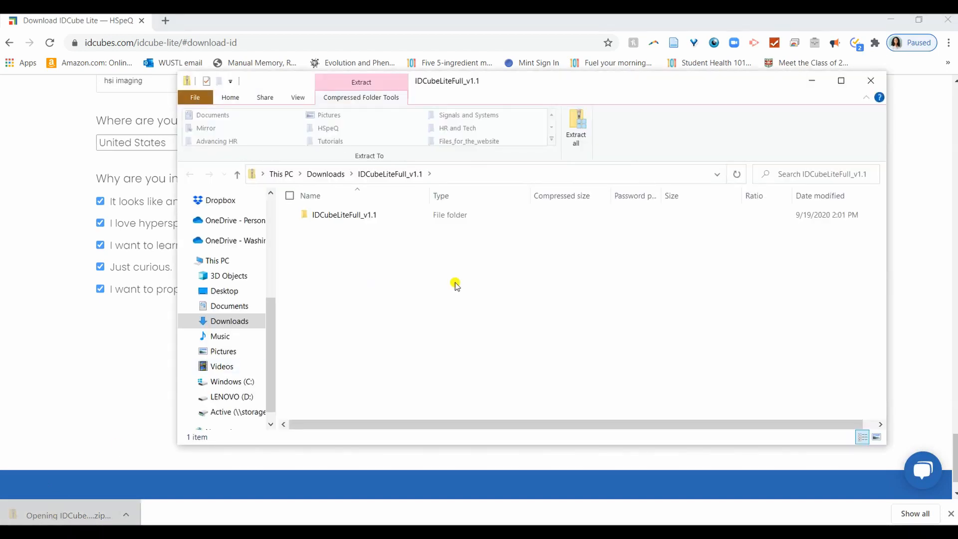
{"action": "left_click", "coordinate": [575, 127]}
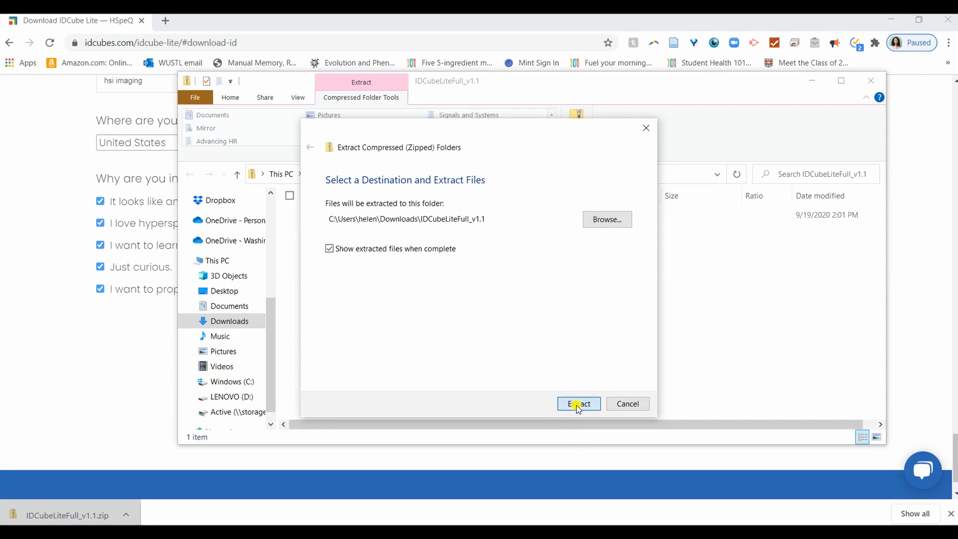
{"action": "left_click", "coordinate": [578, 404]}
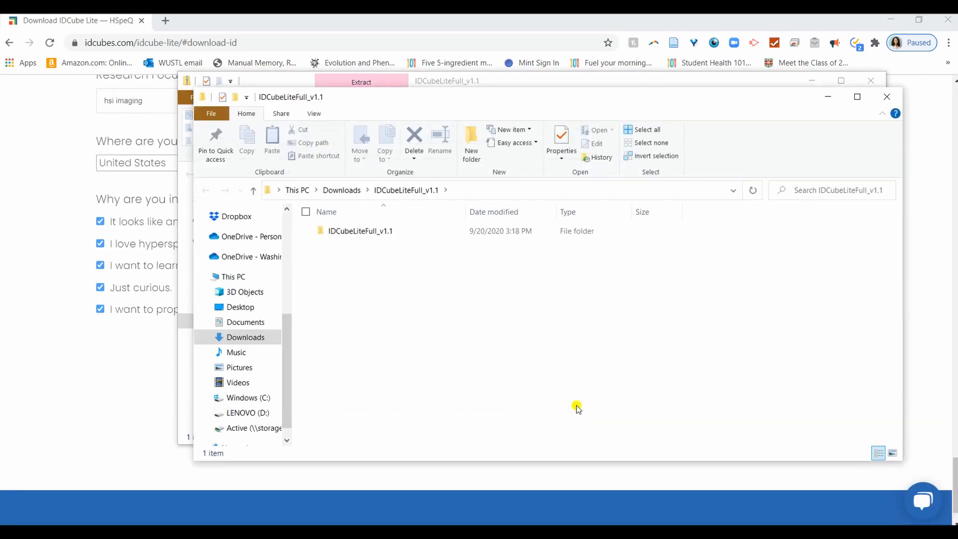
{"action": "mouse_move", "coordinate": [394, 263]}
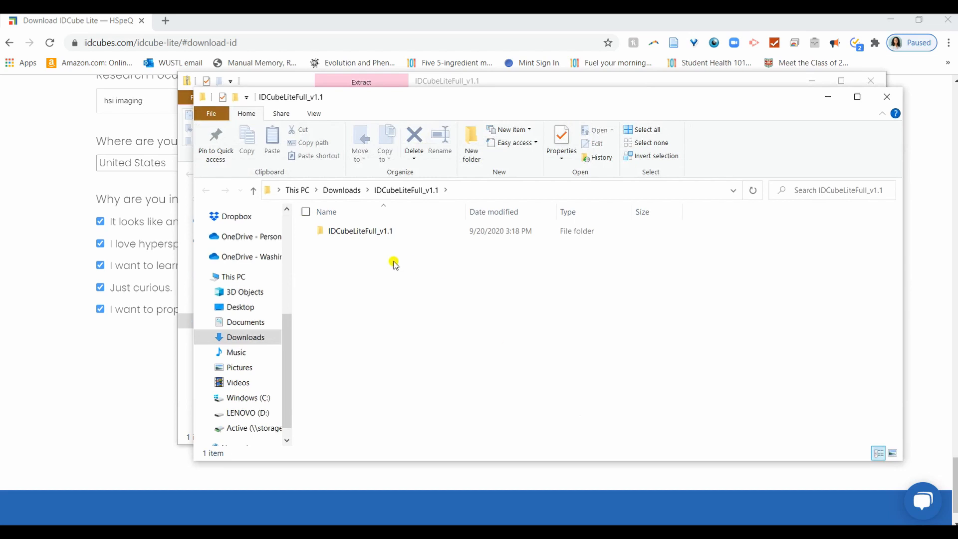
Enter the extracted IDCubeLiteFull_v1.1 folder and select the installer application.
{"action": "double_click", "coordinate": [361, 231]}
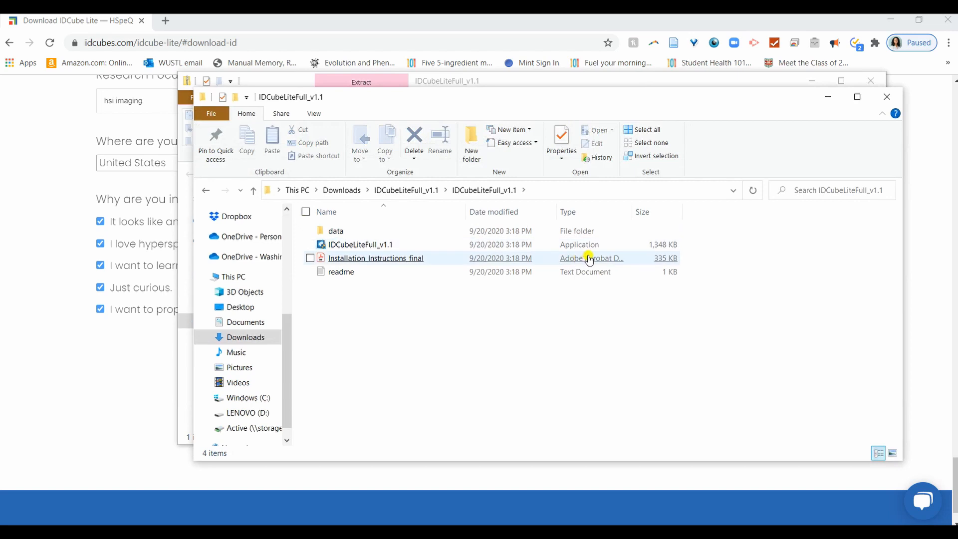
{"action": "left_click", "coordinate": [360, 244]}
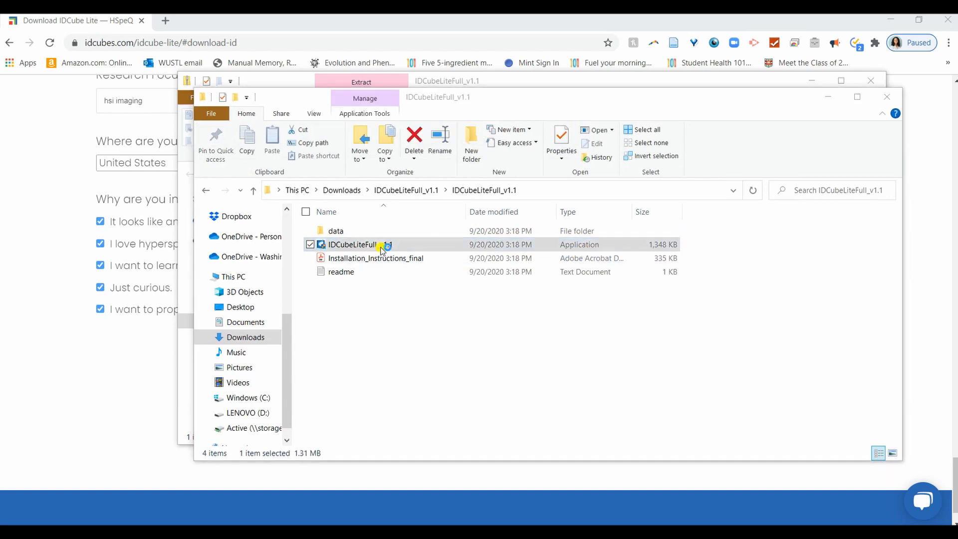
Start the installer and override the SmartScreen warning via More info and Run anyway.
{"action": "double_click", "coordinate": [352, 245]}
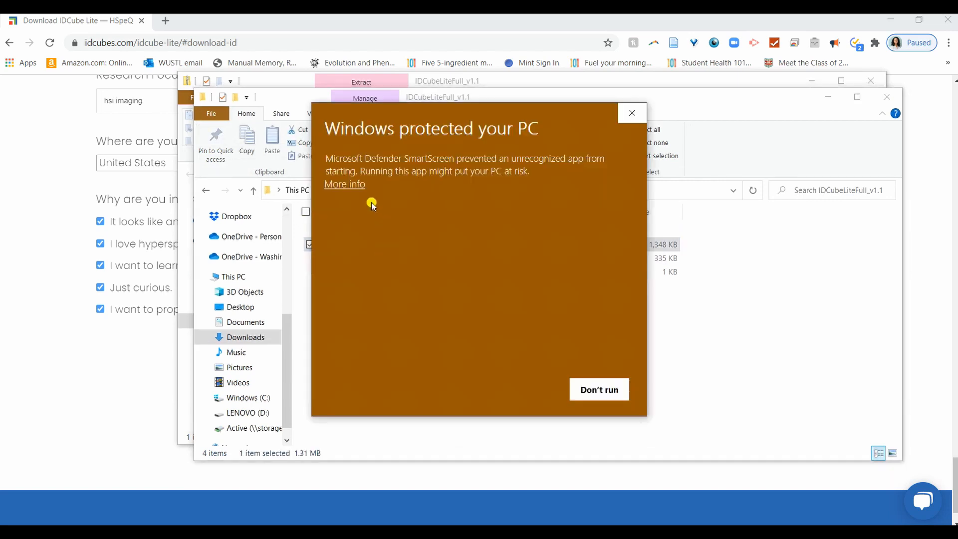
{"action": "left_click", "coordinate": [345, 184]}
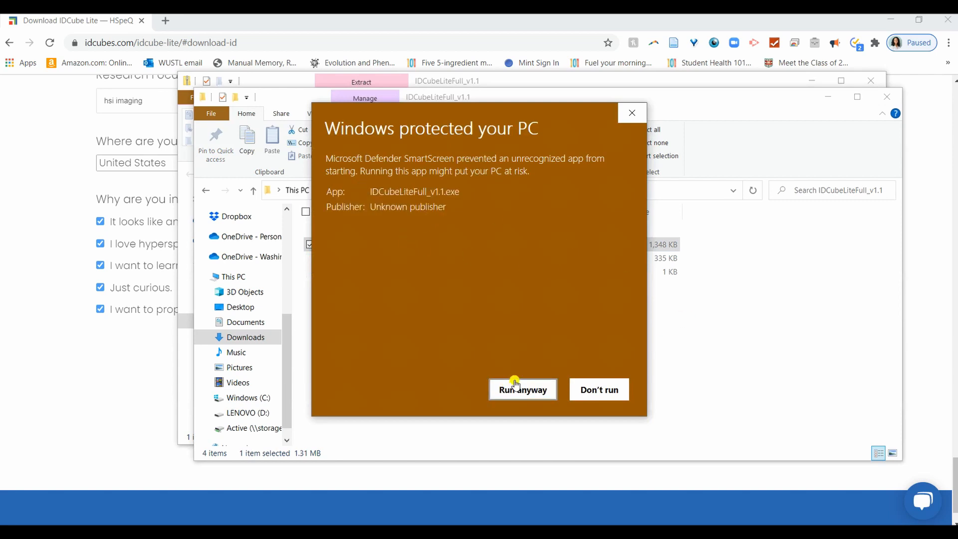
{"action": "left_click", "coordinate": [522, 389]}
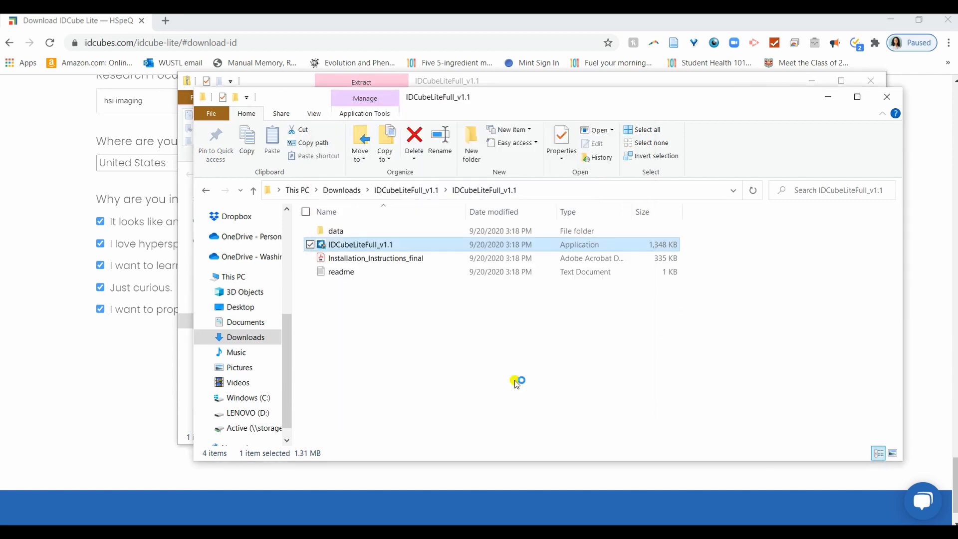
{"action": "mouse_move", "coordinate": [415, 323]}
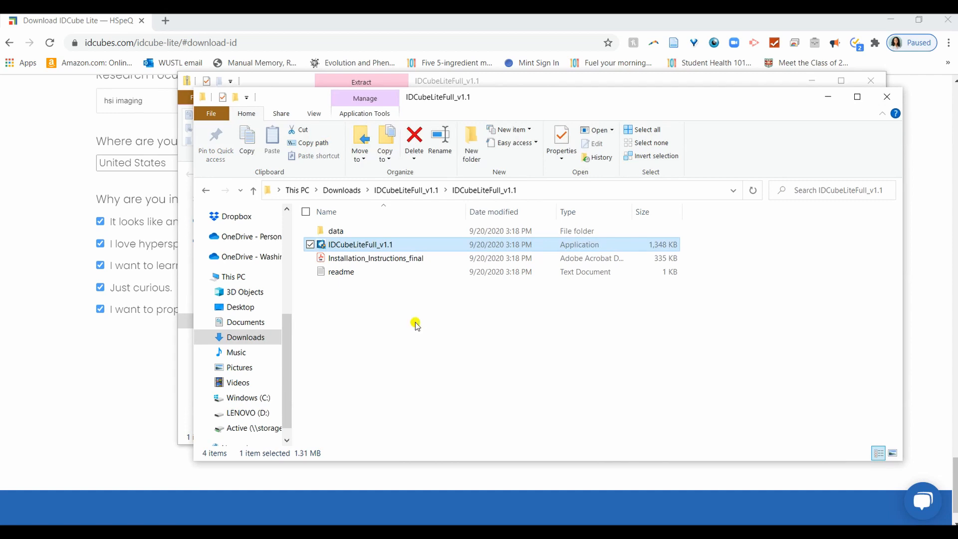
Install IDCube Lite to the default folder with 'Add a shortcut to the desktop' ticked.
{"action": "double_click", "coordinate": [360, 243]}
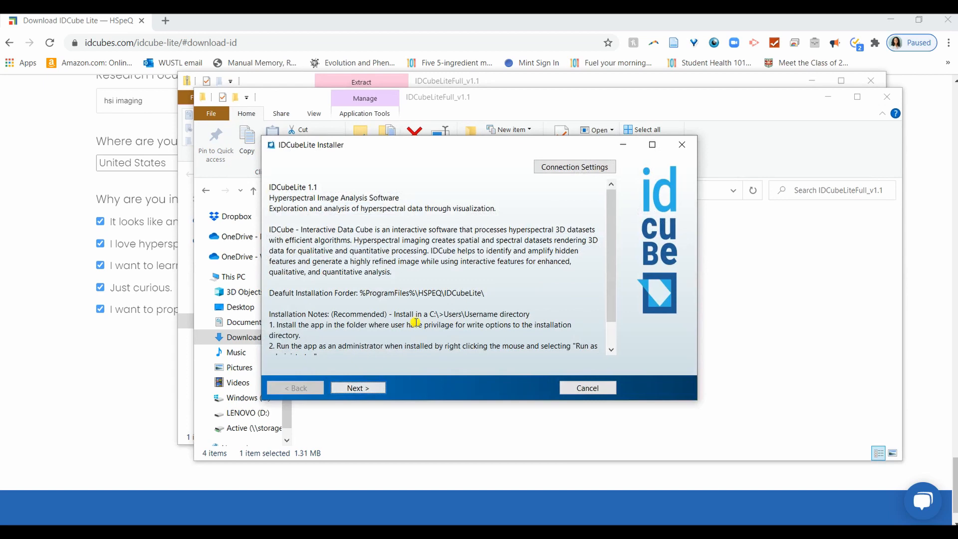
{"action": "mouse_move", "coordinate": [355, 202]}
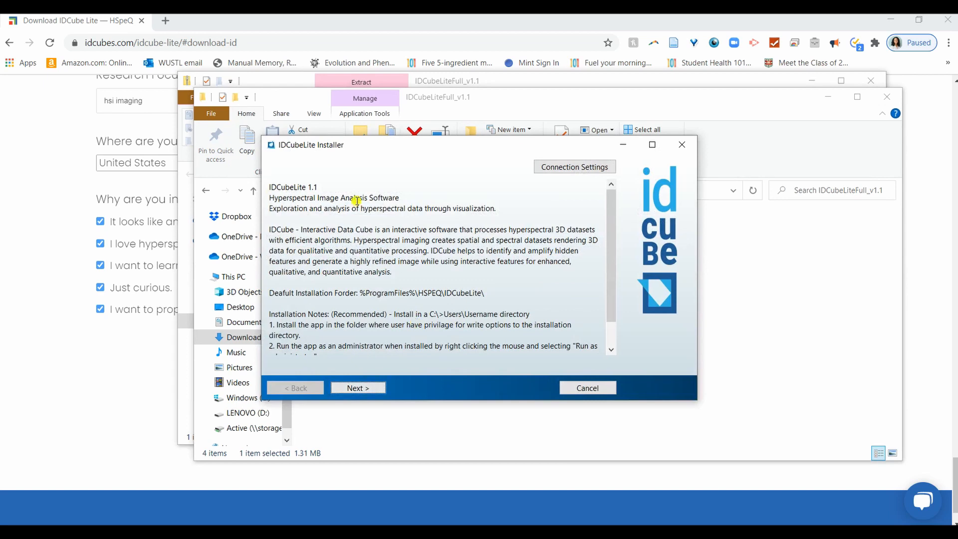
{"action": "mouse_move", "coordinate": [501, 281]}
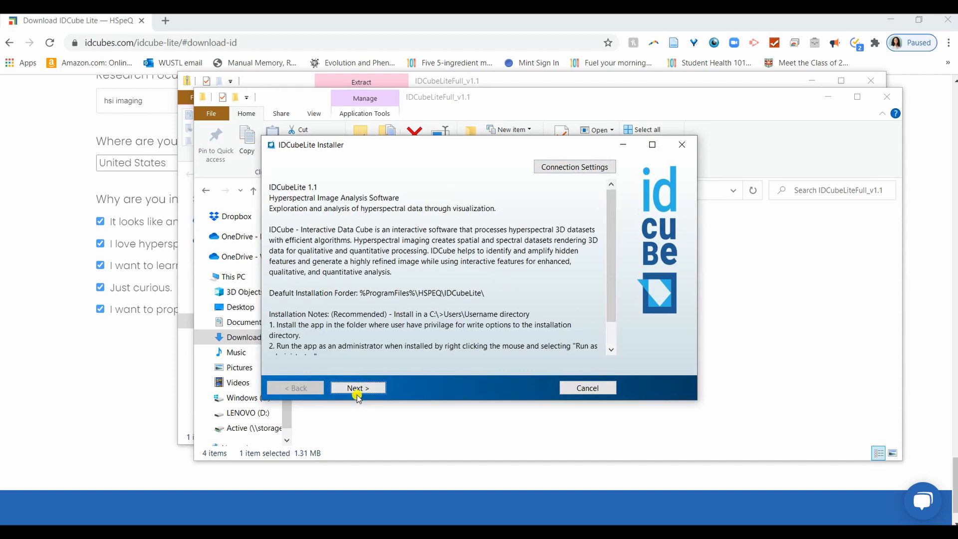
{"action": "left_click", "coordinate": [357, 387]}
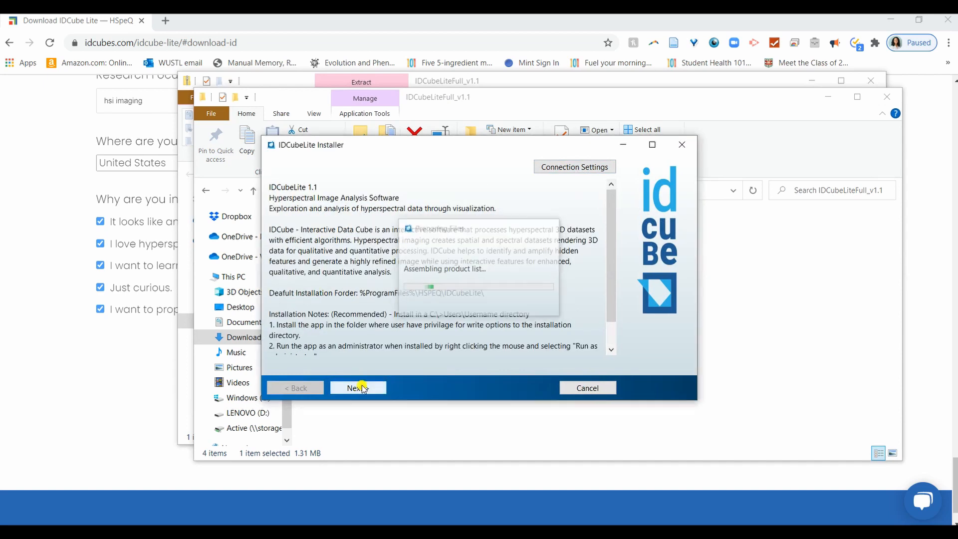
{"action": "left_click", "coordinate": [357, 387]}
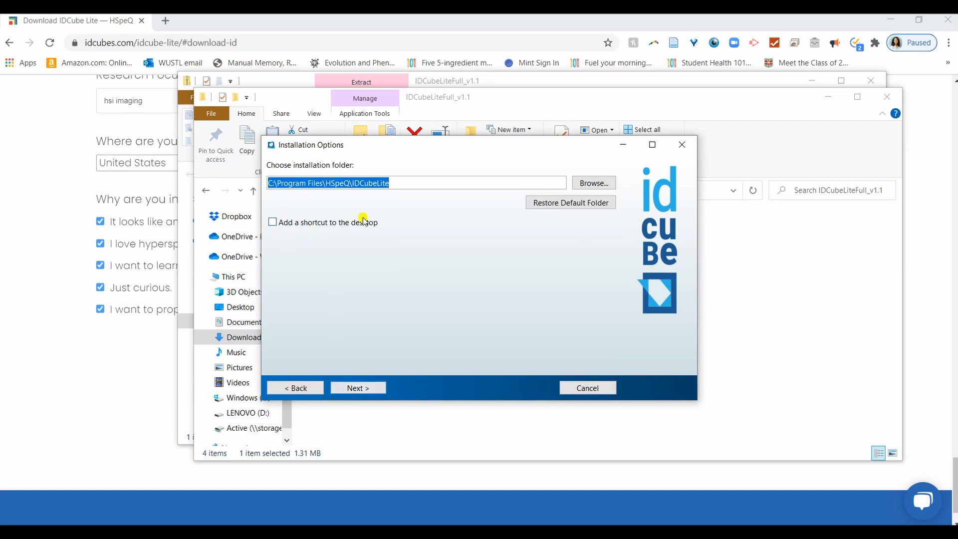
{"action": "left_click", "coordinate": [272, 222]}
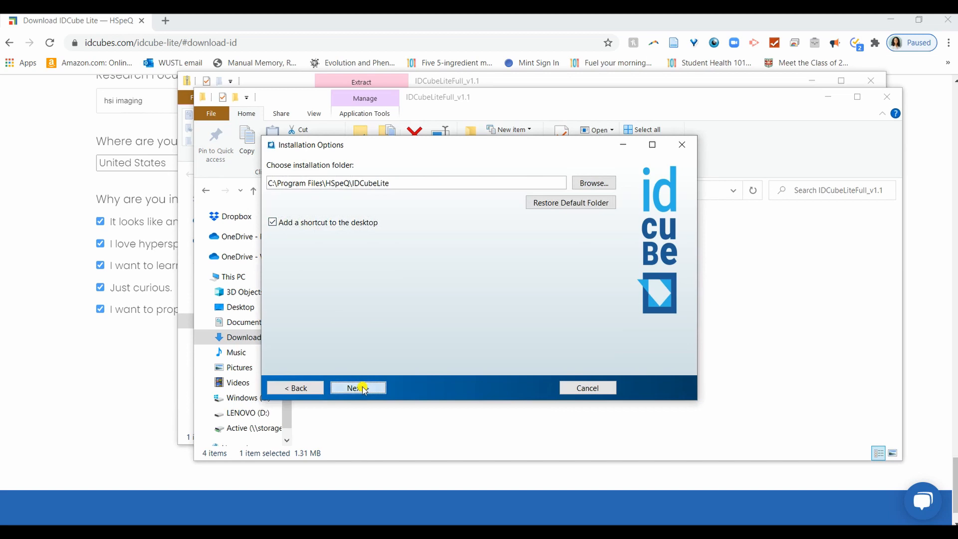
{"action": "left_click", "coordinate": [358, 388]}
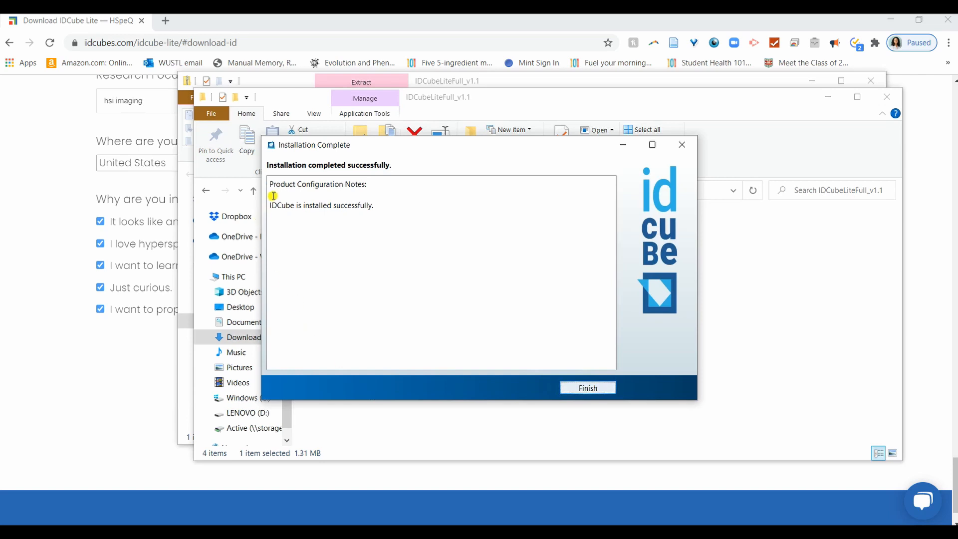
{"action": "mouse_move", "coordinate": [448, 298]}
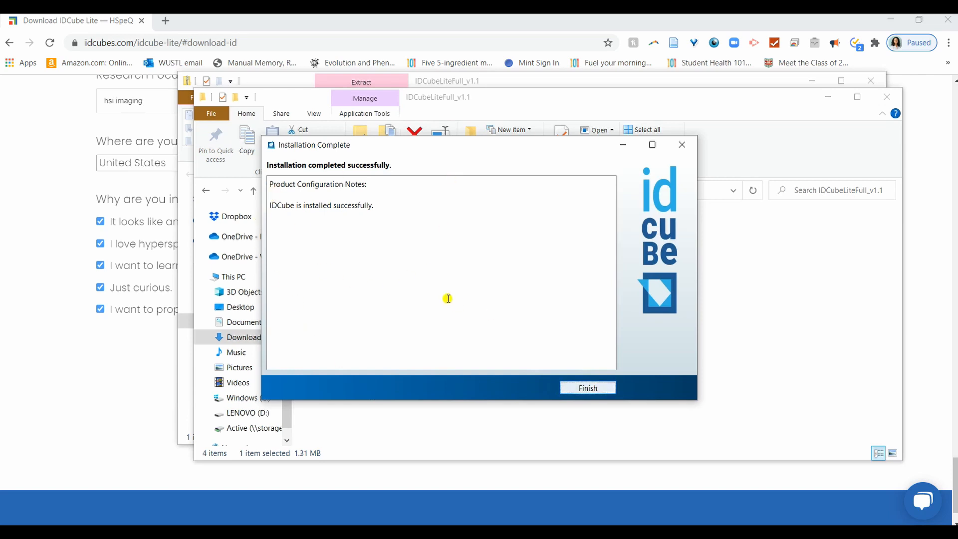
{"action": "mouse_move", "coordinate": [337, 219]}
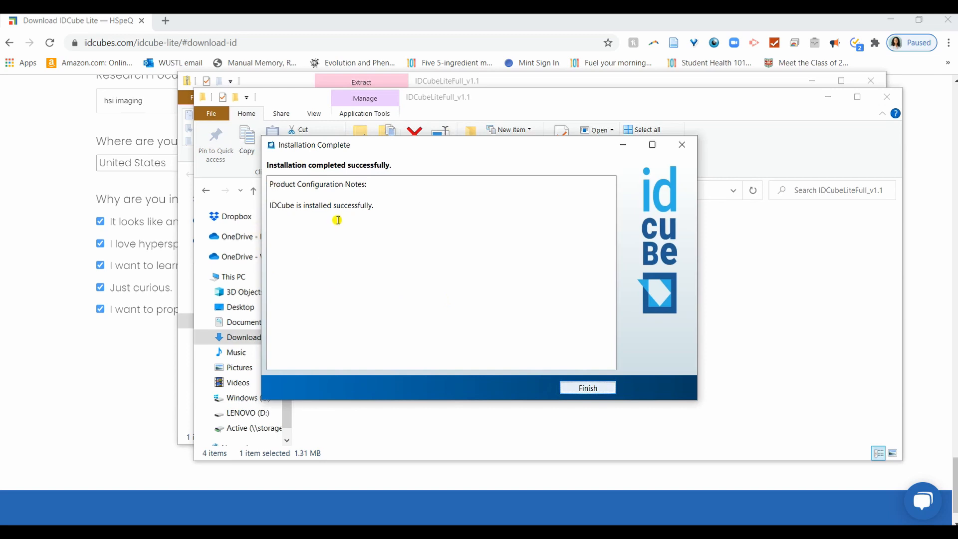
{"action": "mouse_move", "coordinate": [311, 227]}
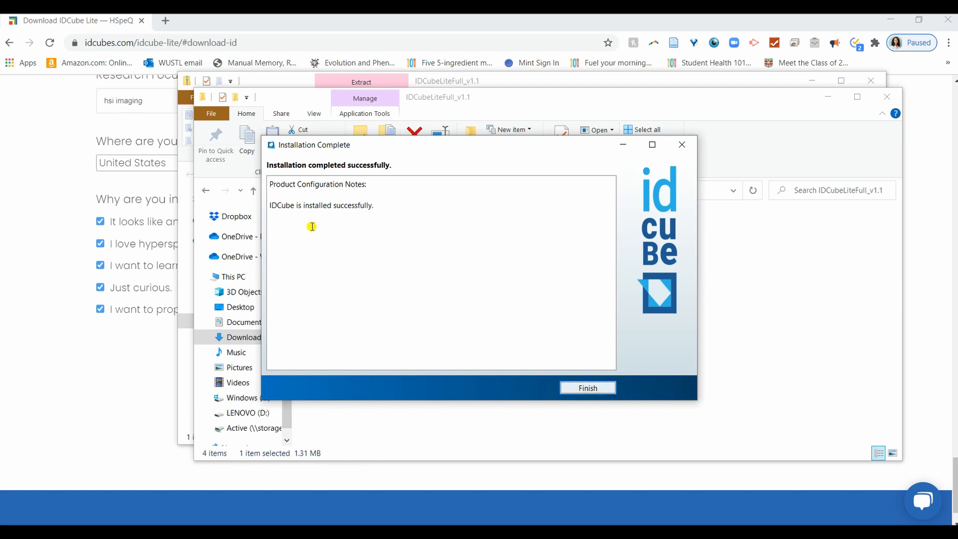
{"action": "mouse_move", "coordinate": [282, 250]}
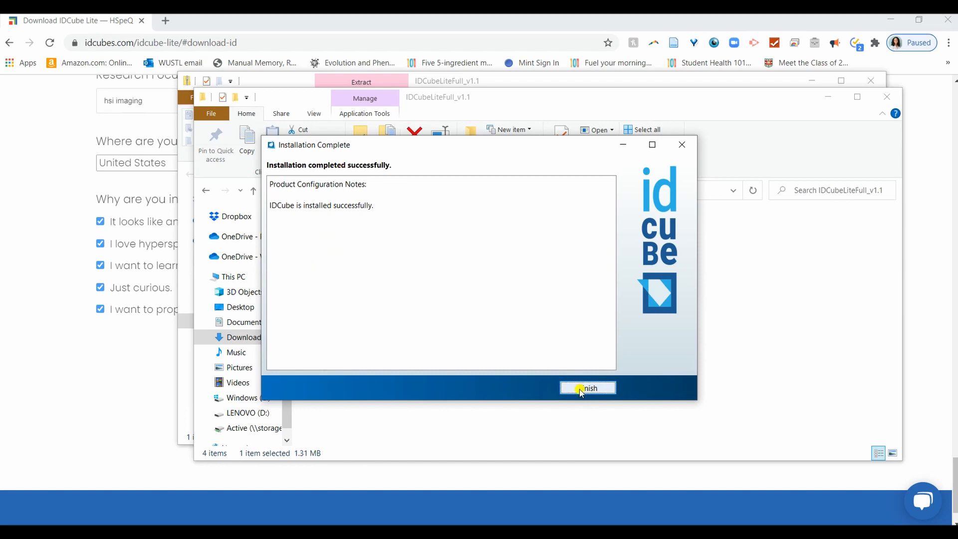
Finish the installer and launch IDCube Lite from its desktop icon.
{"action": "left_click", "coordinate": [587, 389]}
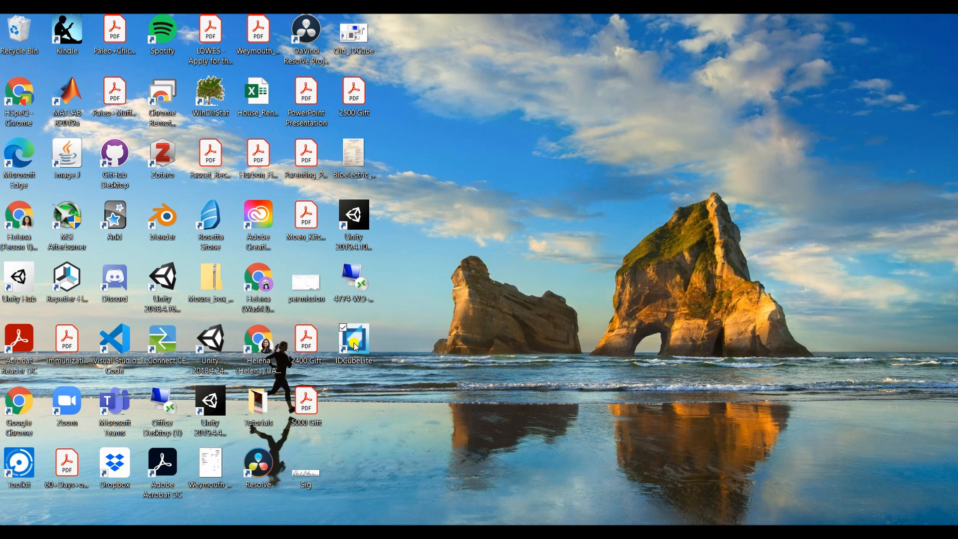
{"action": "double_click", "coordinate": [353, 343]}
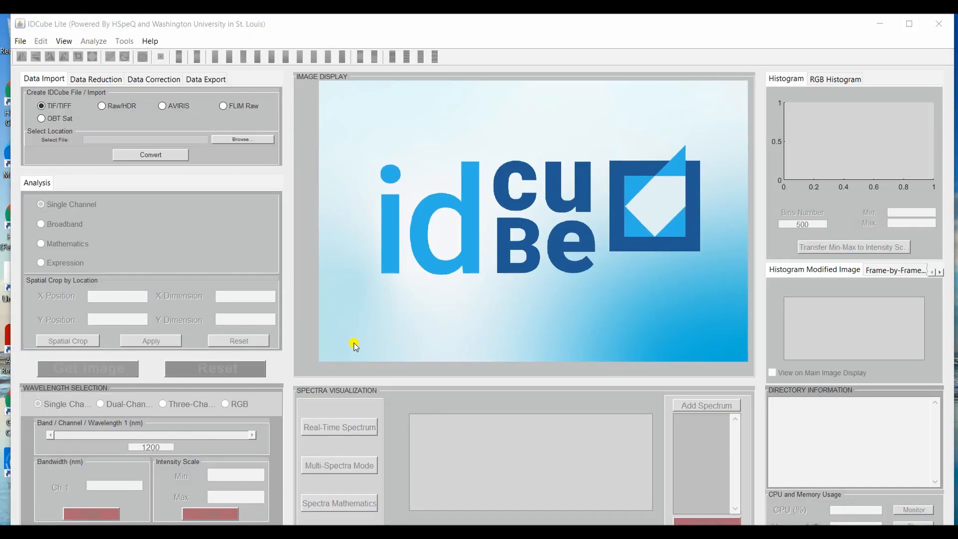
{"action": "mouse_move", "coordinate": [917, 61]}
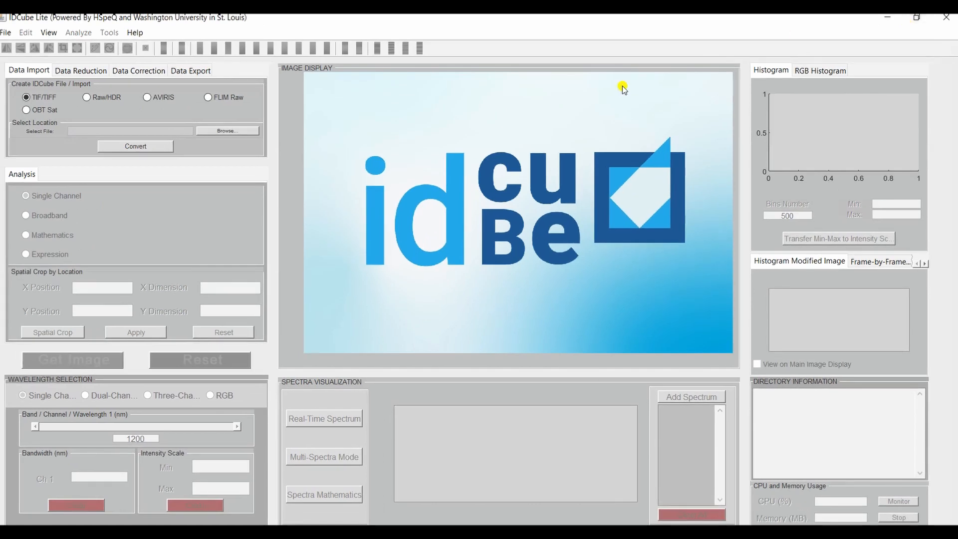
{"action": "mouse_move", "coordinate": [516, 355]}
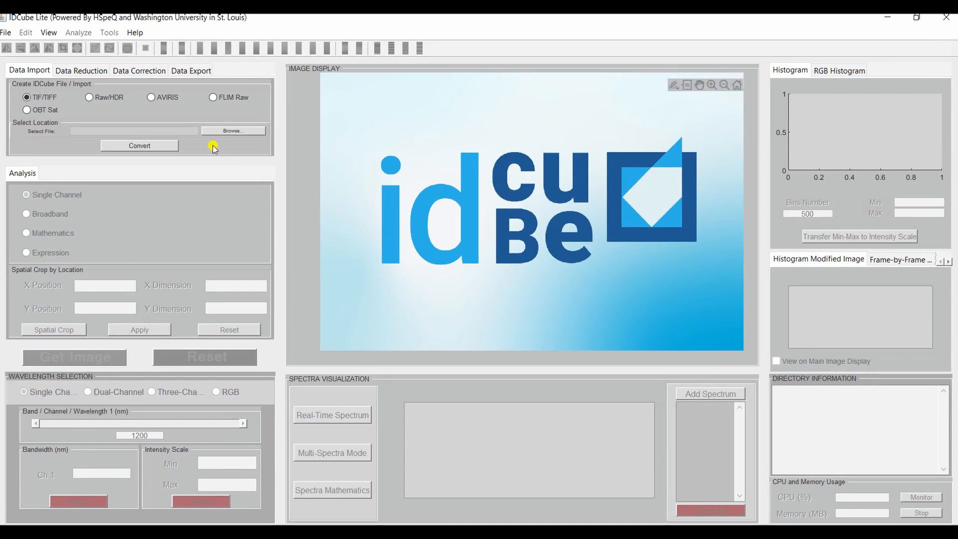
{"action": "mouse_move", "coordinate": [152, 355]}
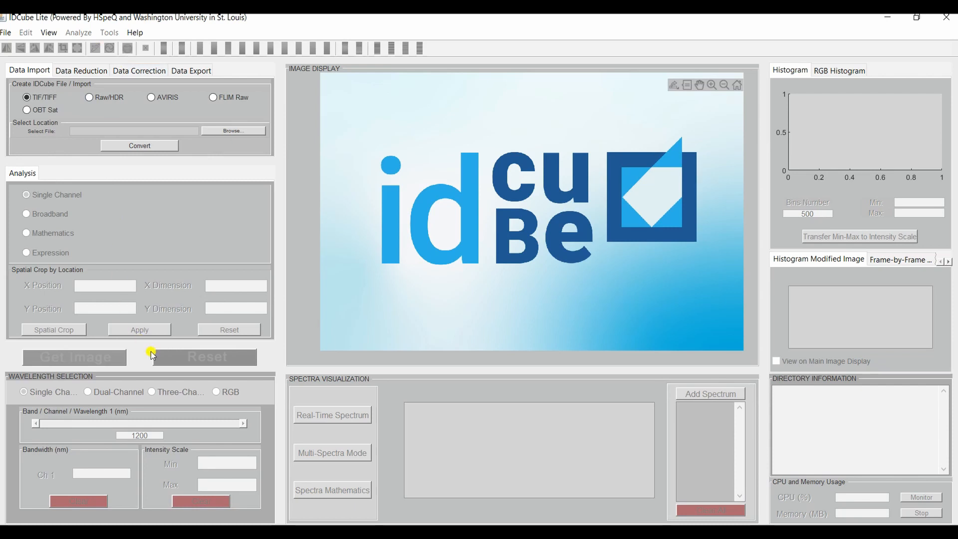
{"action": "mouse_move", "coordinate": [801, 143]}
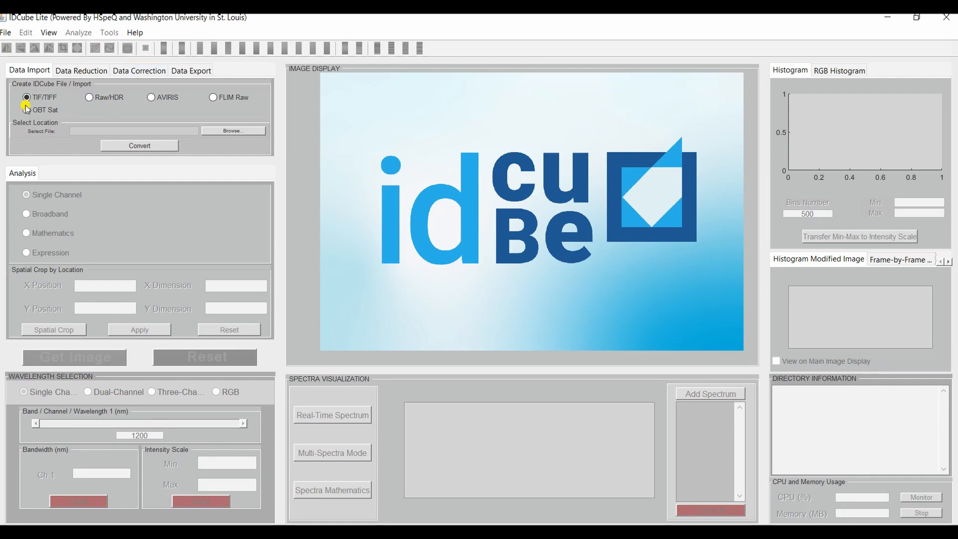
{"action": "mouse_move", "coordinate": [187, 108]}
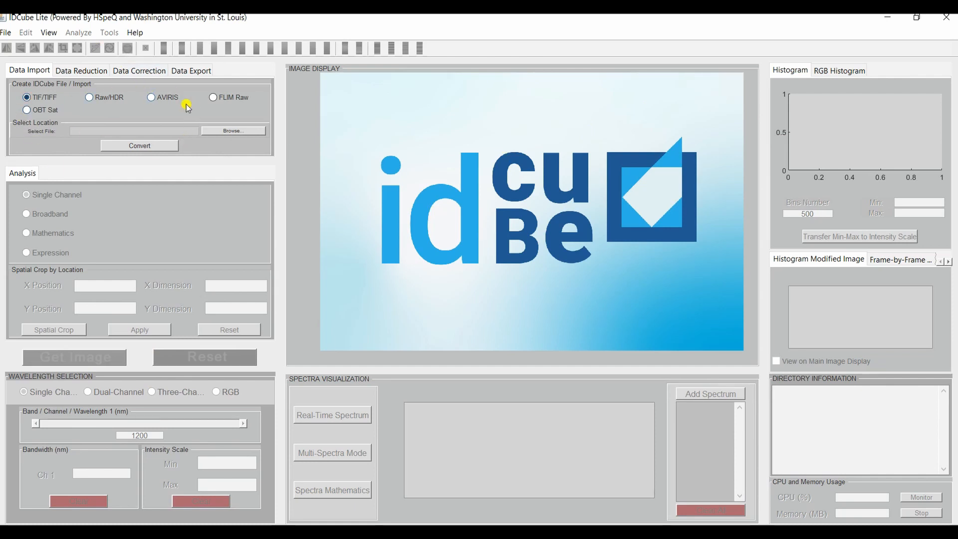
{"action": "mouse_move", "coordinate": [94, 42]}
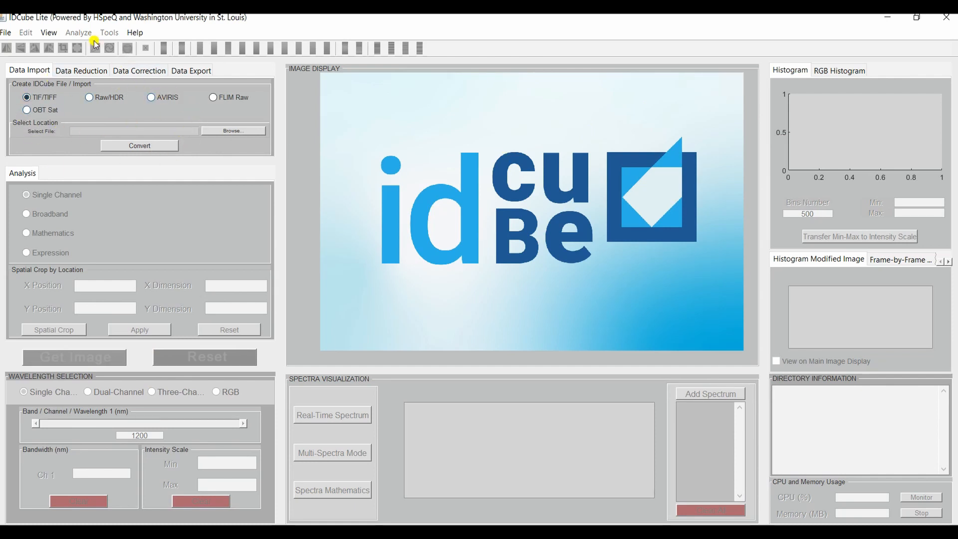
Show File > Example Files and start the Big Leaves example downloading.
{"action": "left_click", "coordinate": [6, 32]}
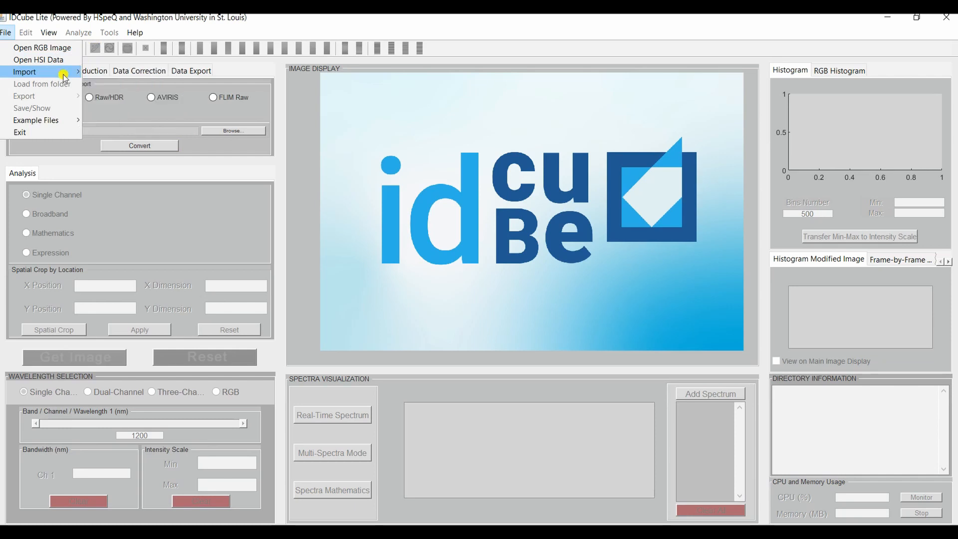
{"action": "mouse_move", "coordinate": [42, 48]}
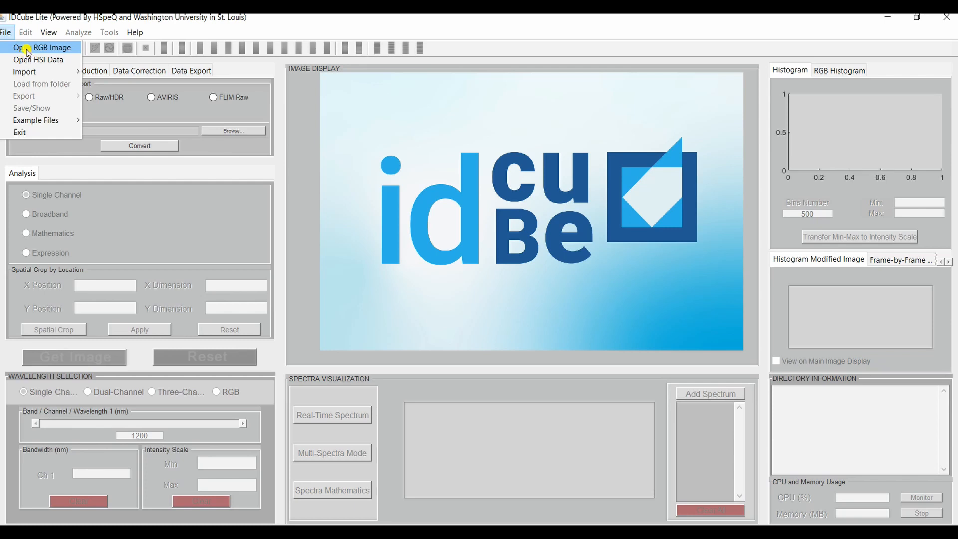
{"action": "mouse_move", "coordinate": [40, 60]}
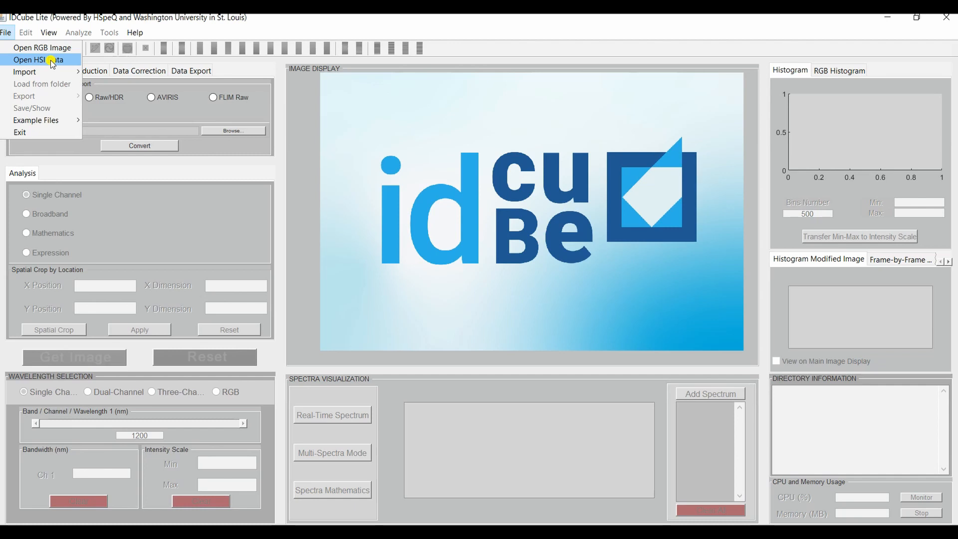
{"action": "left_click", "coordinate": [36, 121]}
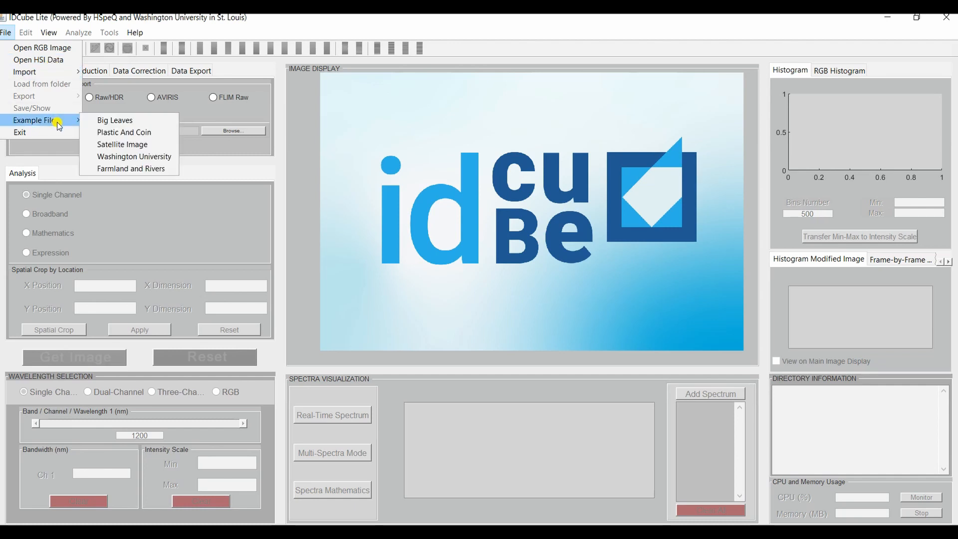
{"action": "mouse_move", "coordinate": [114, 120]}
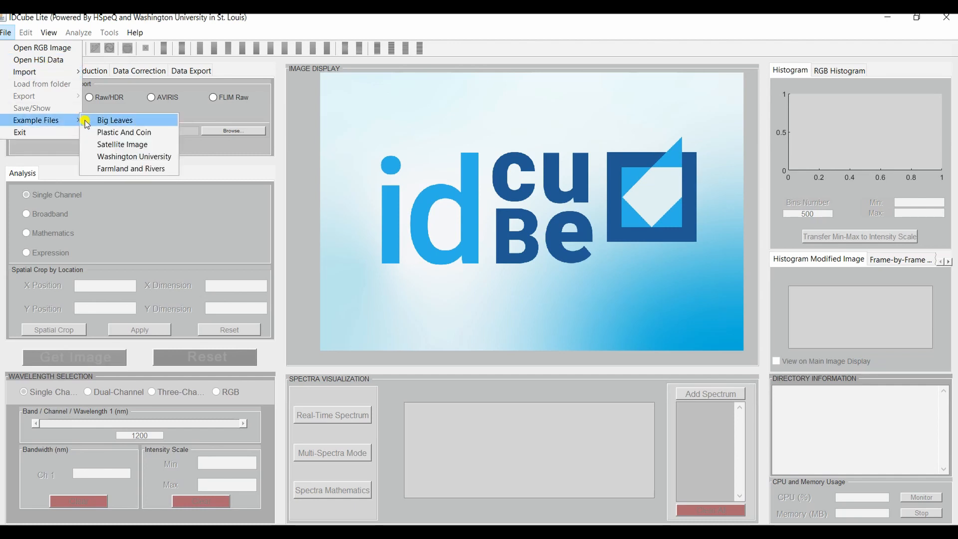
{"action": "mouse_move", "coordinate": [124, 131]}
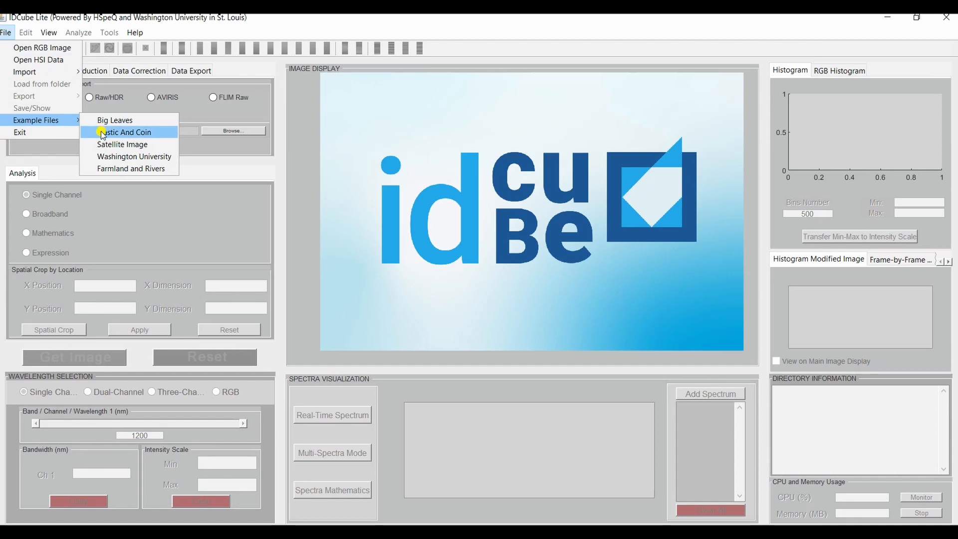
{"action": "mouse_move", "coordinate": [105, 153]}
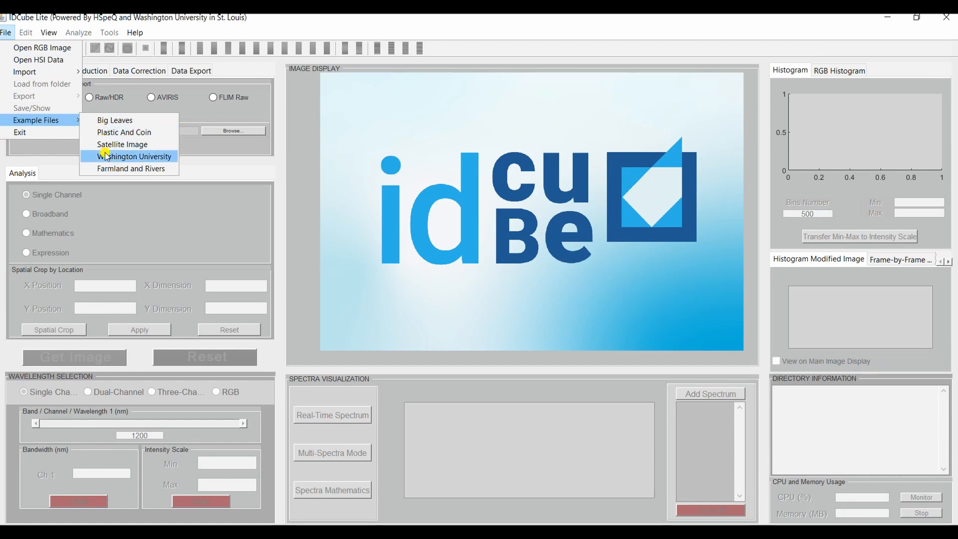
{"action": "mouse_move", "coordinate": [115, 168]}
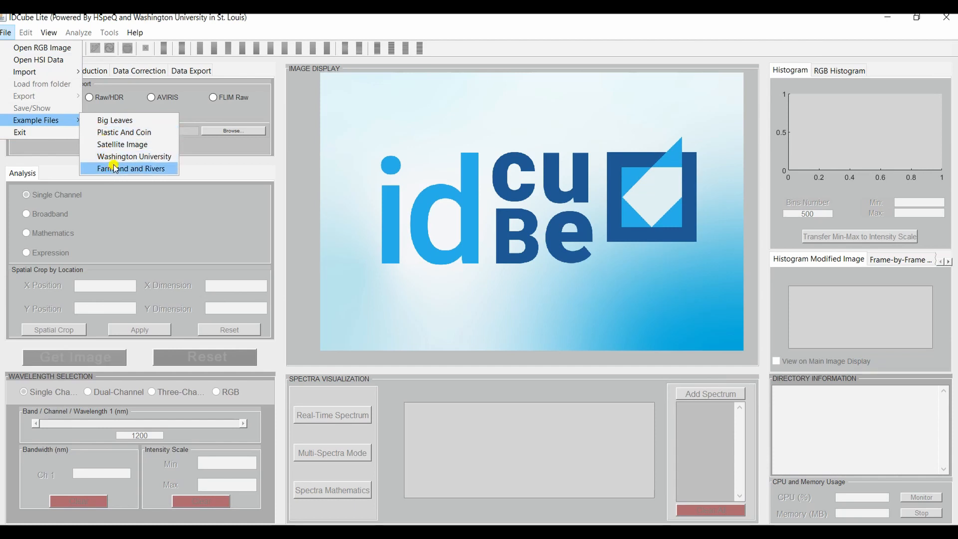
{"action": "mouse_move", "coordinate": [115, 119]}
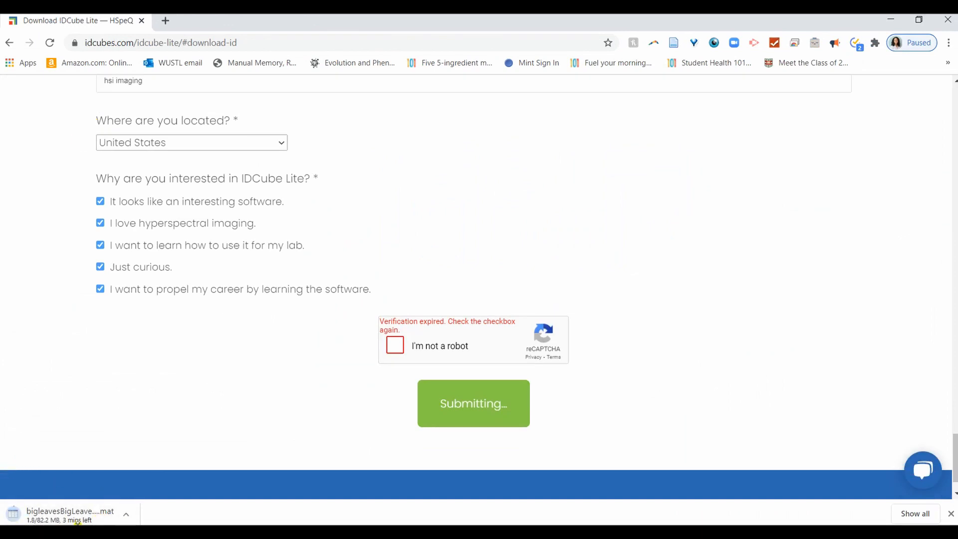
{"action": "mouse_move", "coordinate": [425, 488]}
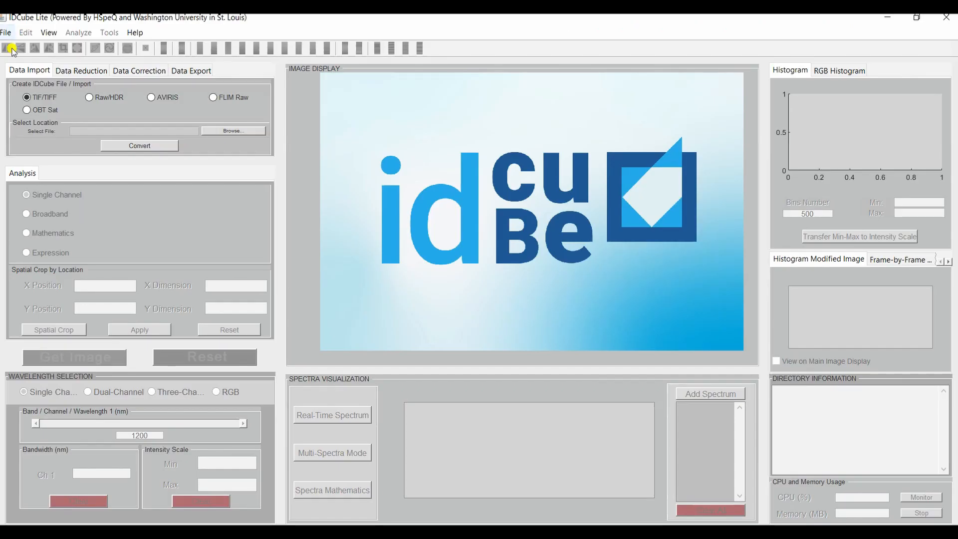
Browse the File menu, then leave the Help menu open showing Tutorials, Report Bug and Upgrade to Pro.
{"action": "left_click", "coordinate": [6, 32]}
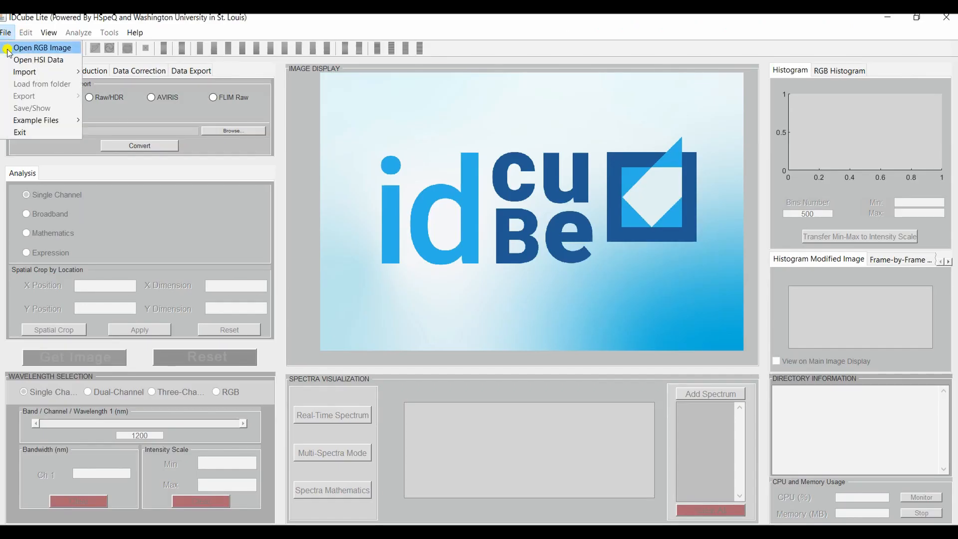
{"action": "mouse_move", "coordinate": [39, 59]}
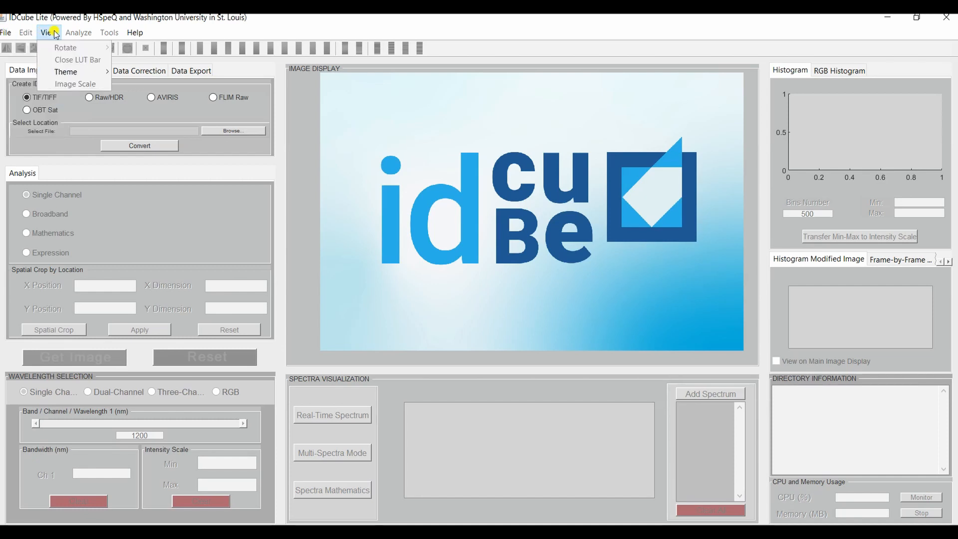
{"action": "left_click", "coordinate": [136, 32]}
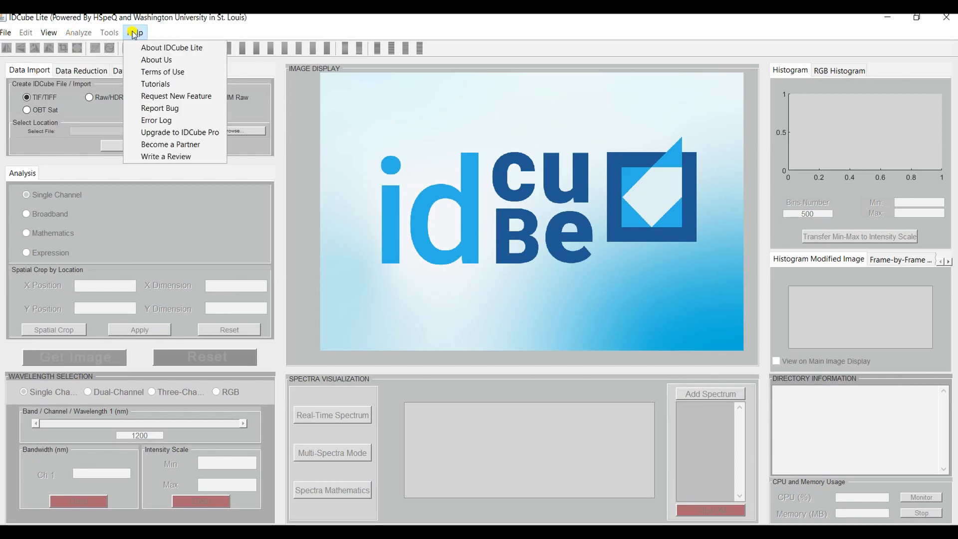
{"action": "mouse_move", "coordinate": [172, 48]}
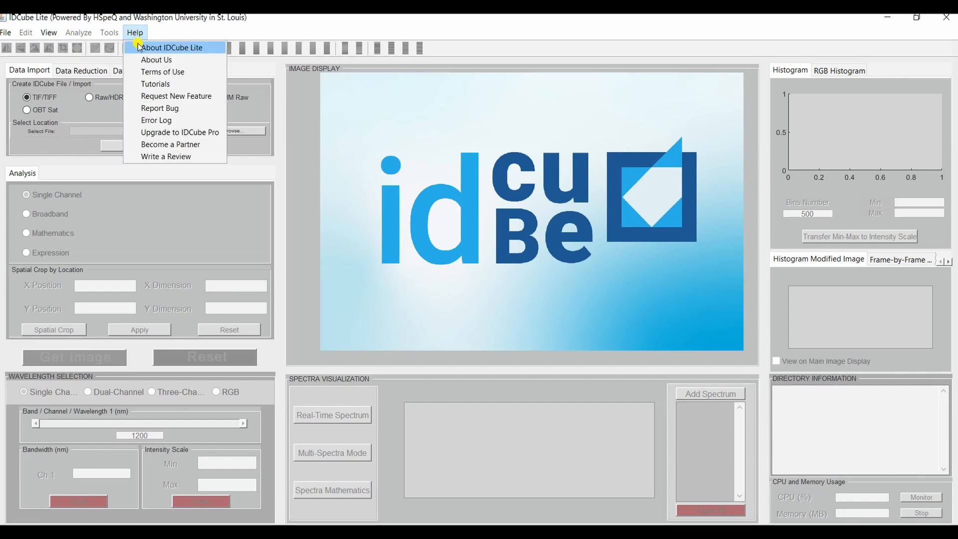
{"action": "mouse_move", "coordinate": [180, 120]}
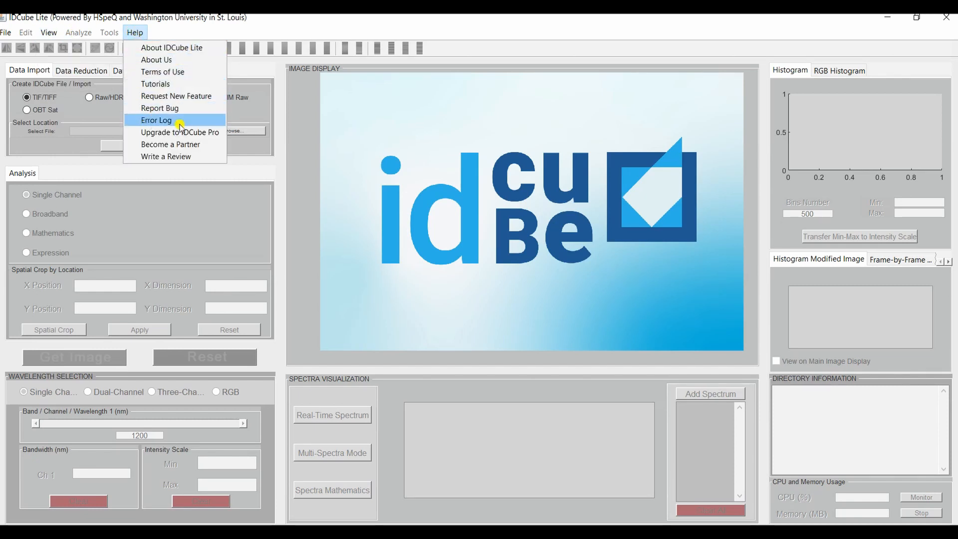
{"action": "mouse_move", "coordinate": [162, 108]}
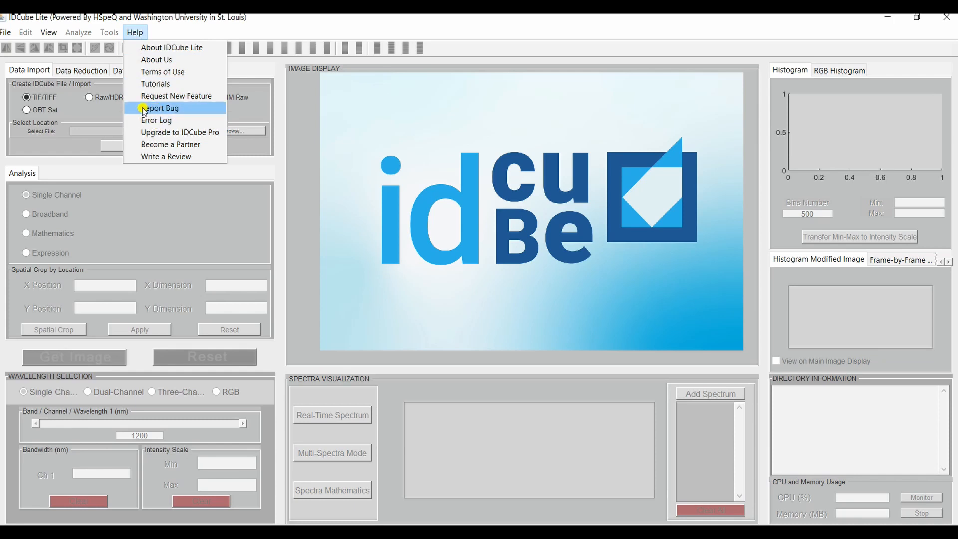
{"action": "mouse_move", "coordinate": [176, 86]}
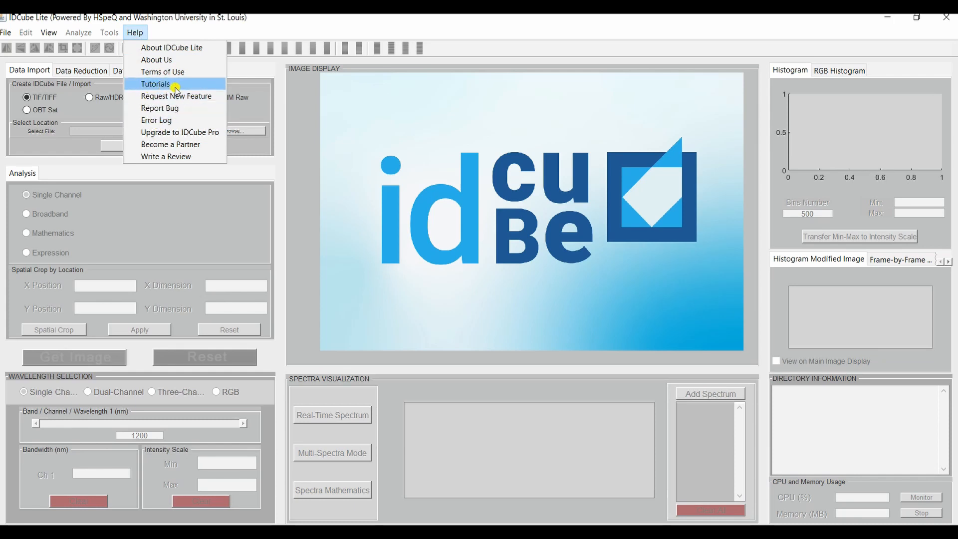
{"action": "mouse_move", "coordinate": [165, 157]}
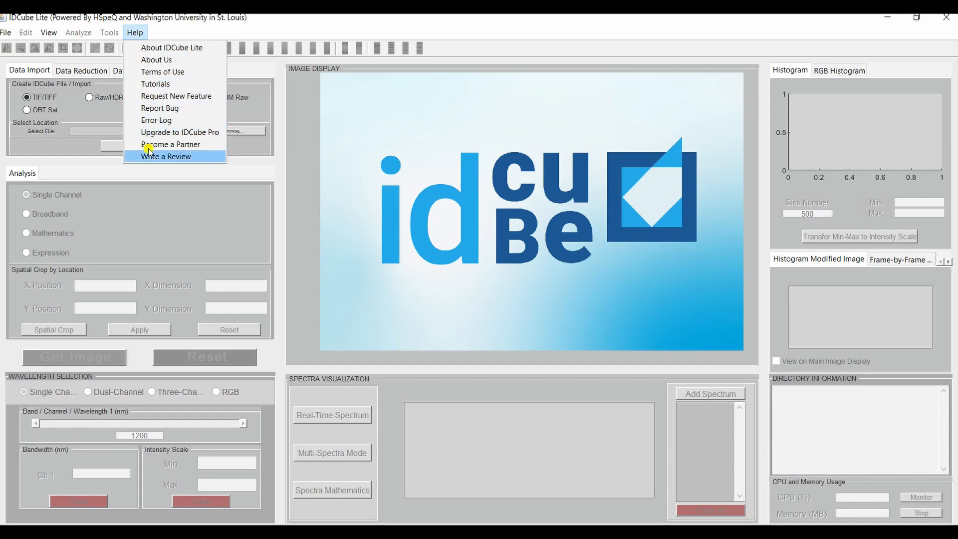
{"action": "mouse_move", "coordinate": [180, 132]}
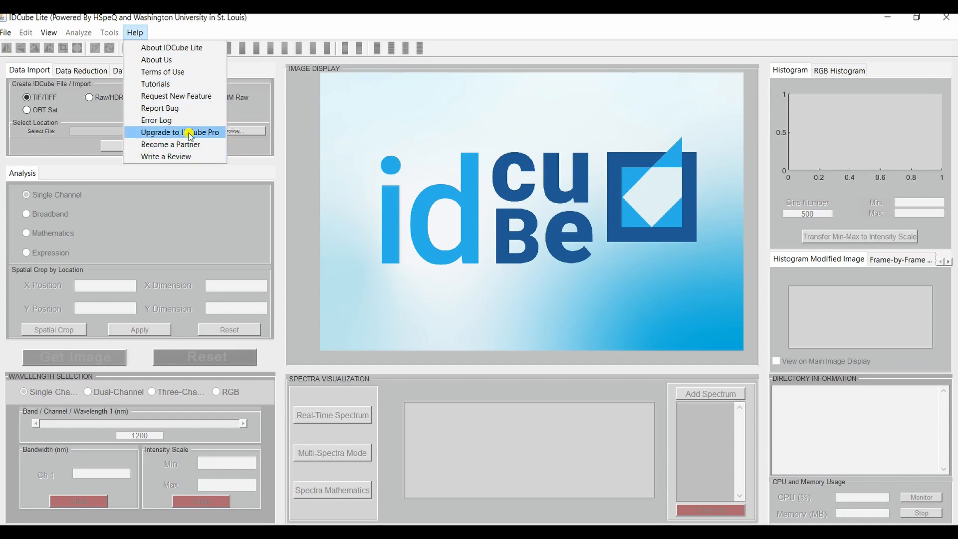
{"action": "mouse_move", "coordinate": [162, 139]}
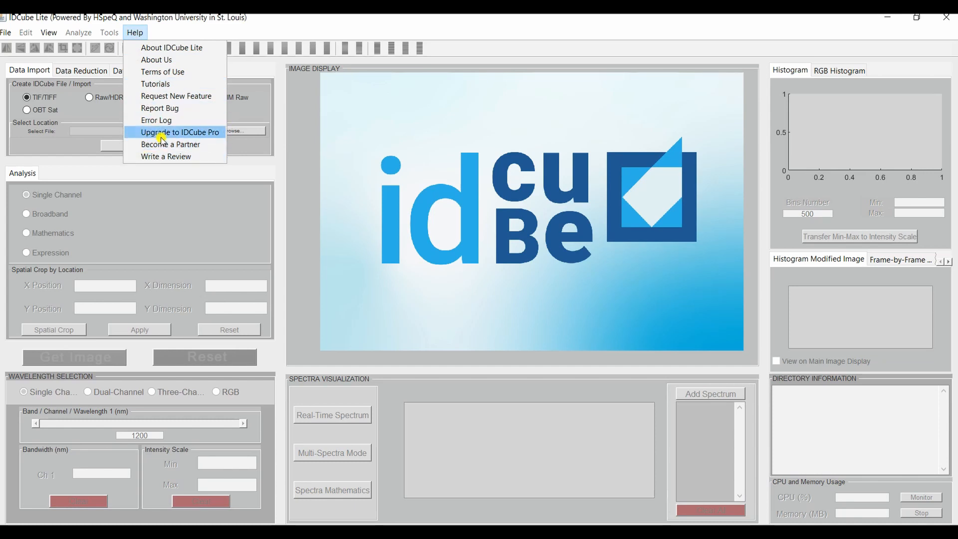
{"action": "mouse_move", "coordinate": [164, 157]}
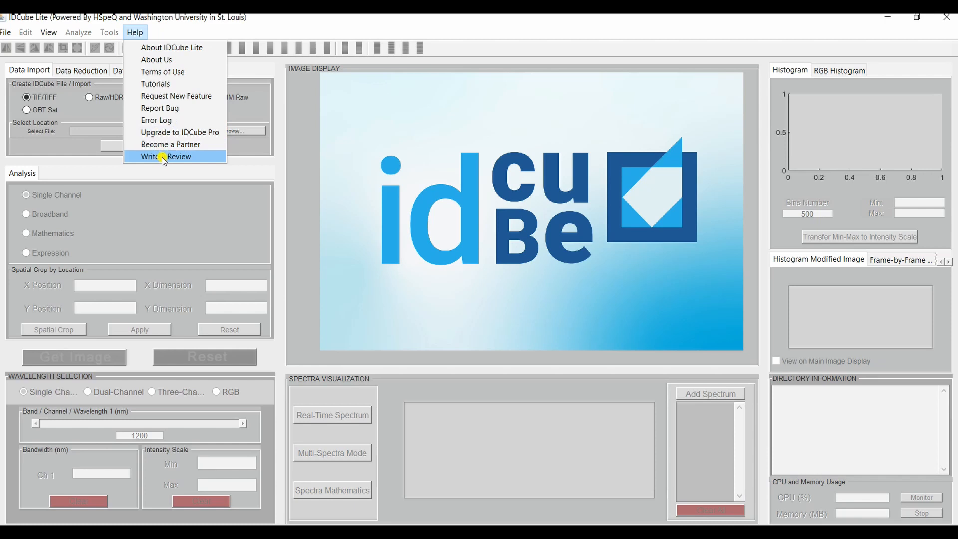
{"action": "mouse_move", "coordinate": [250, 168]}
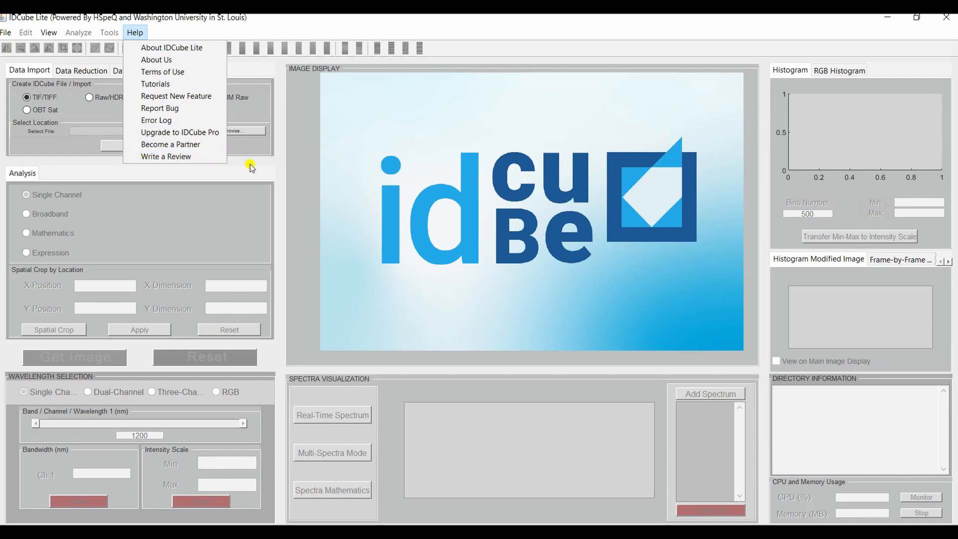